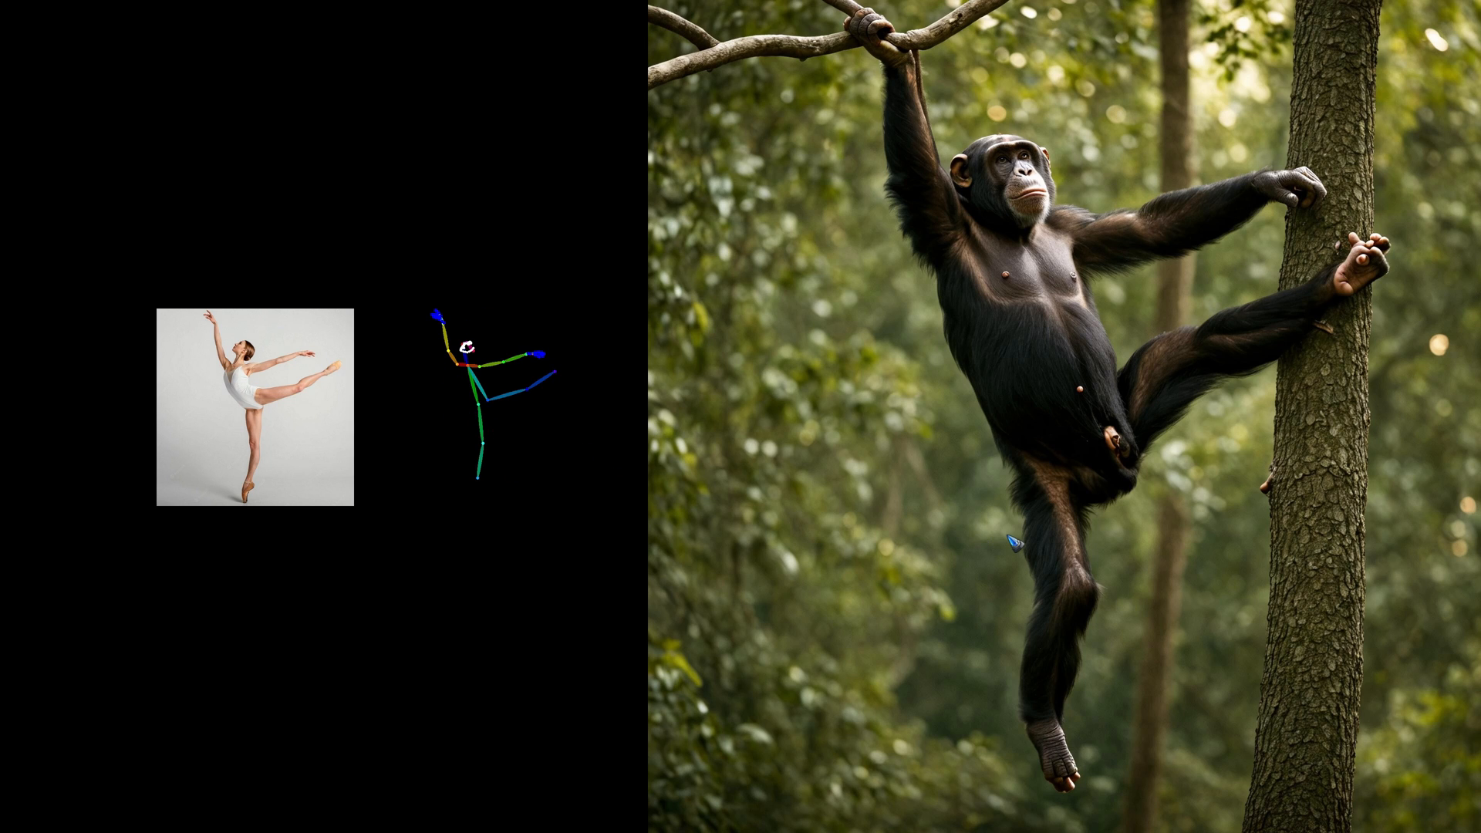
mouse_move(1009, 543)
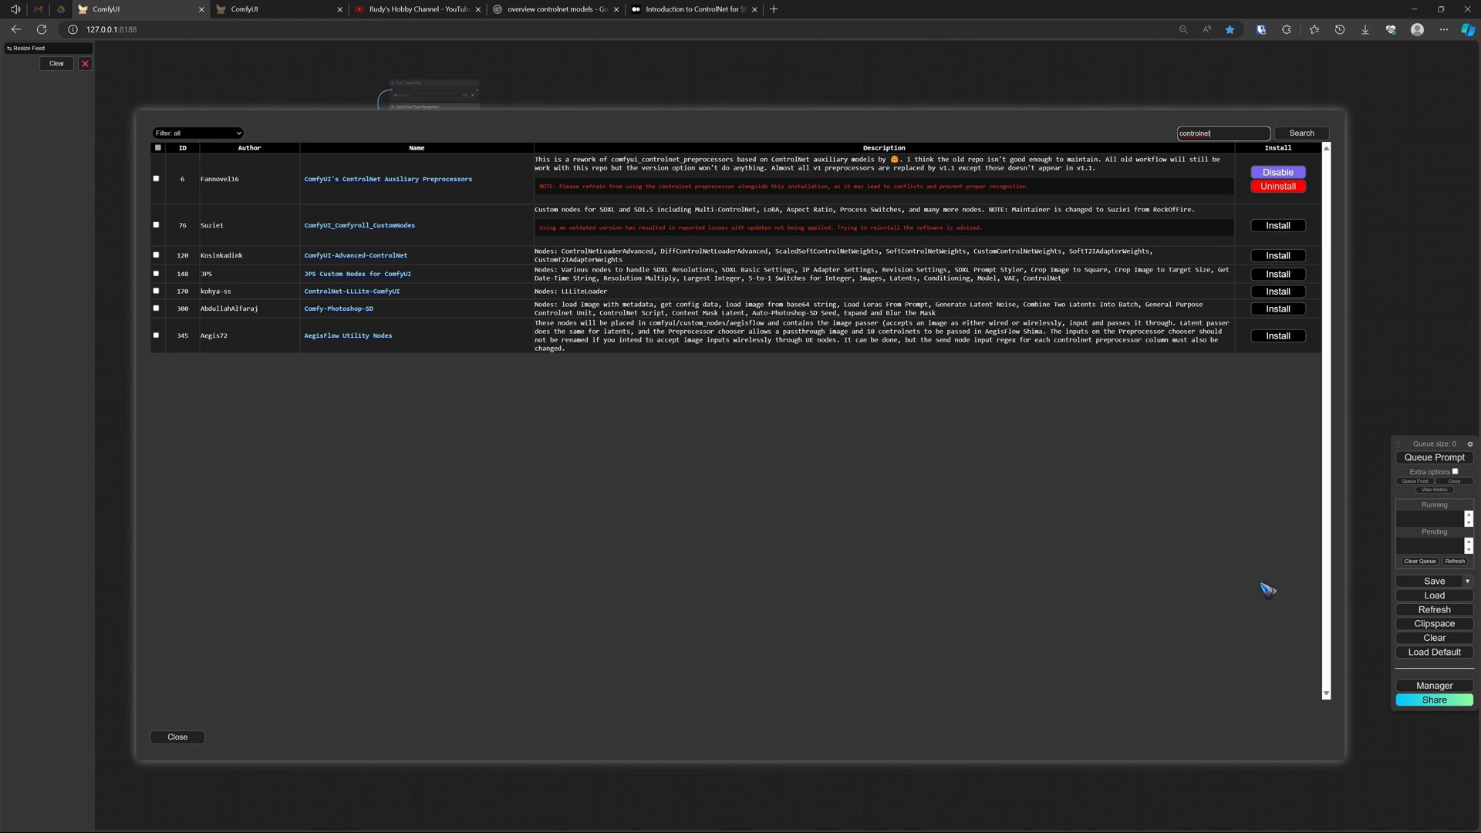
mouse_move(242, 178)
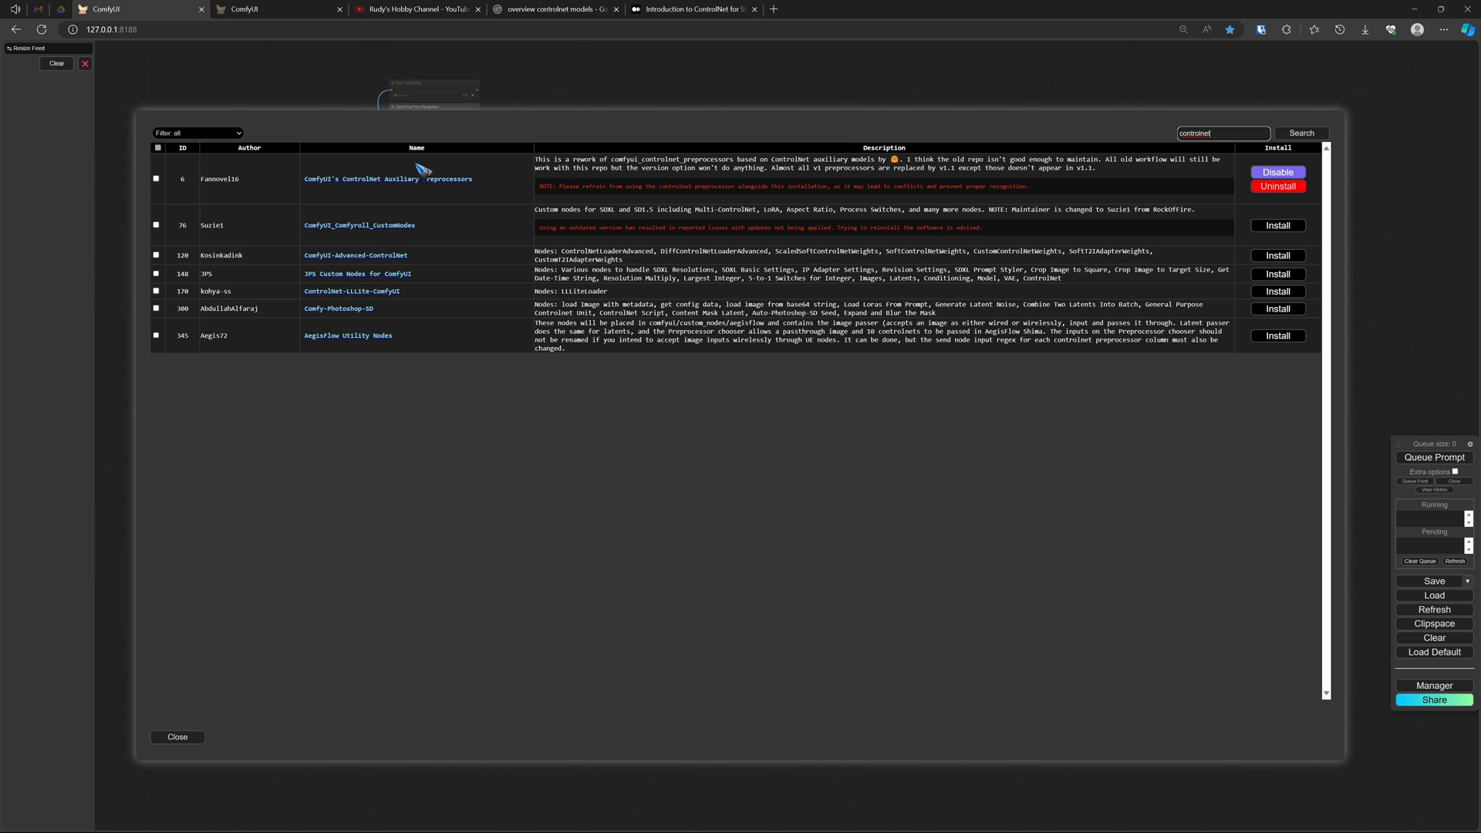
mouse_move(496, 181)
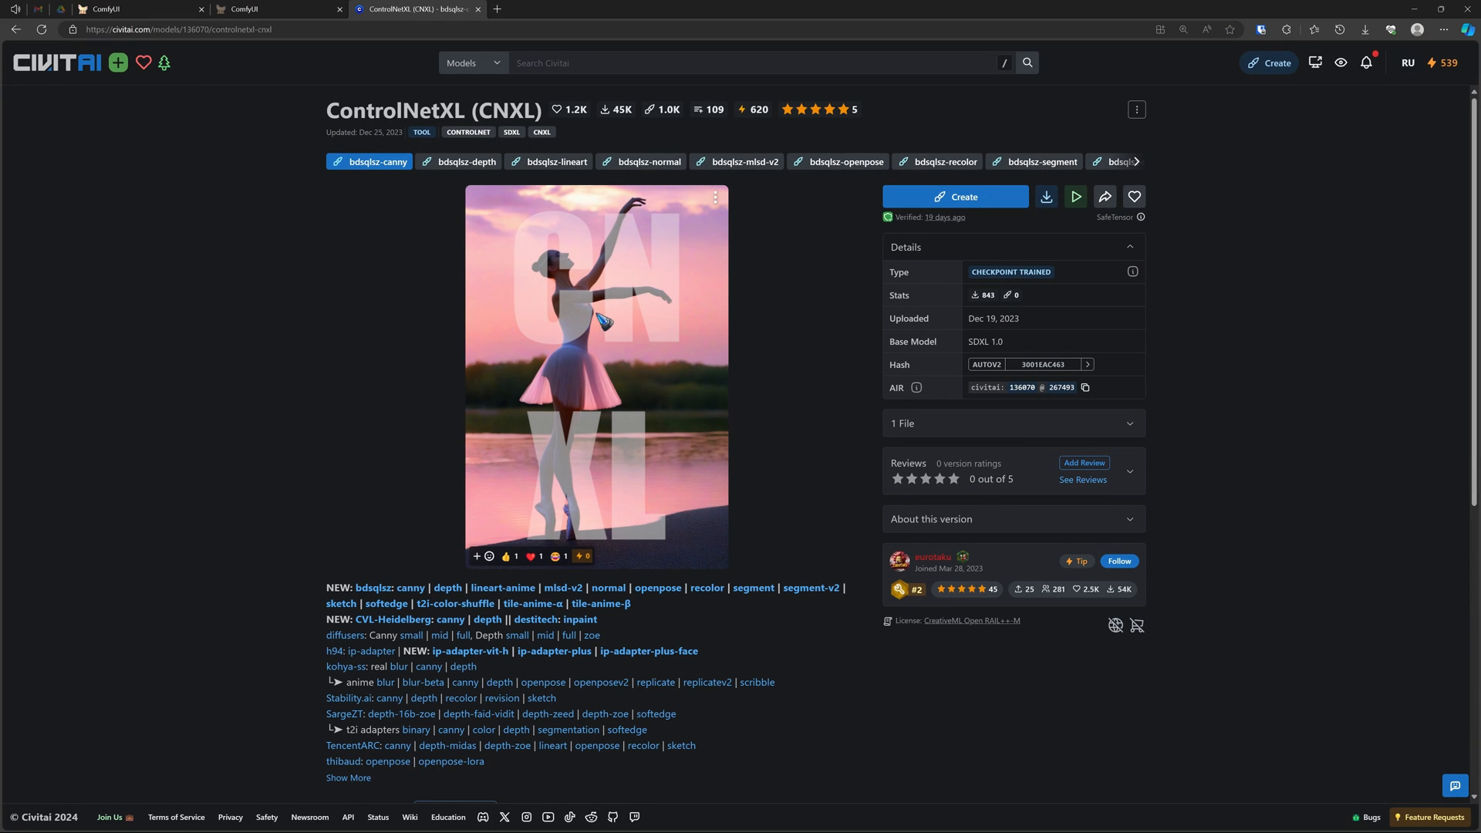
mouse_move(374, 102)
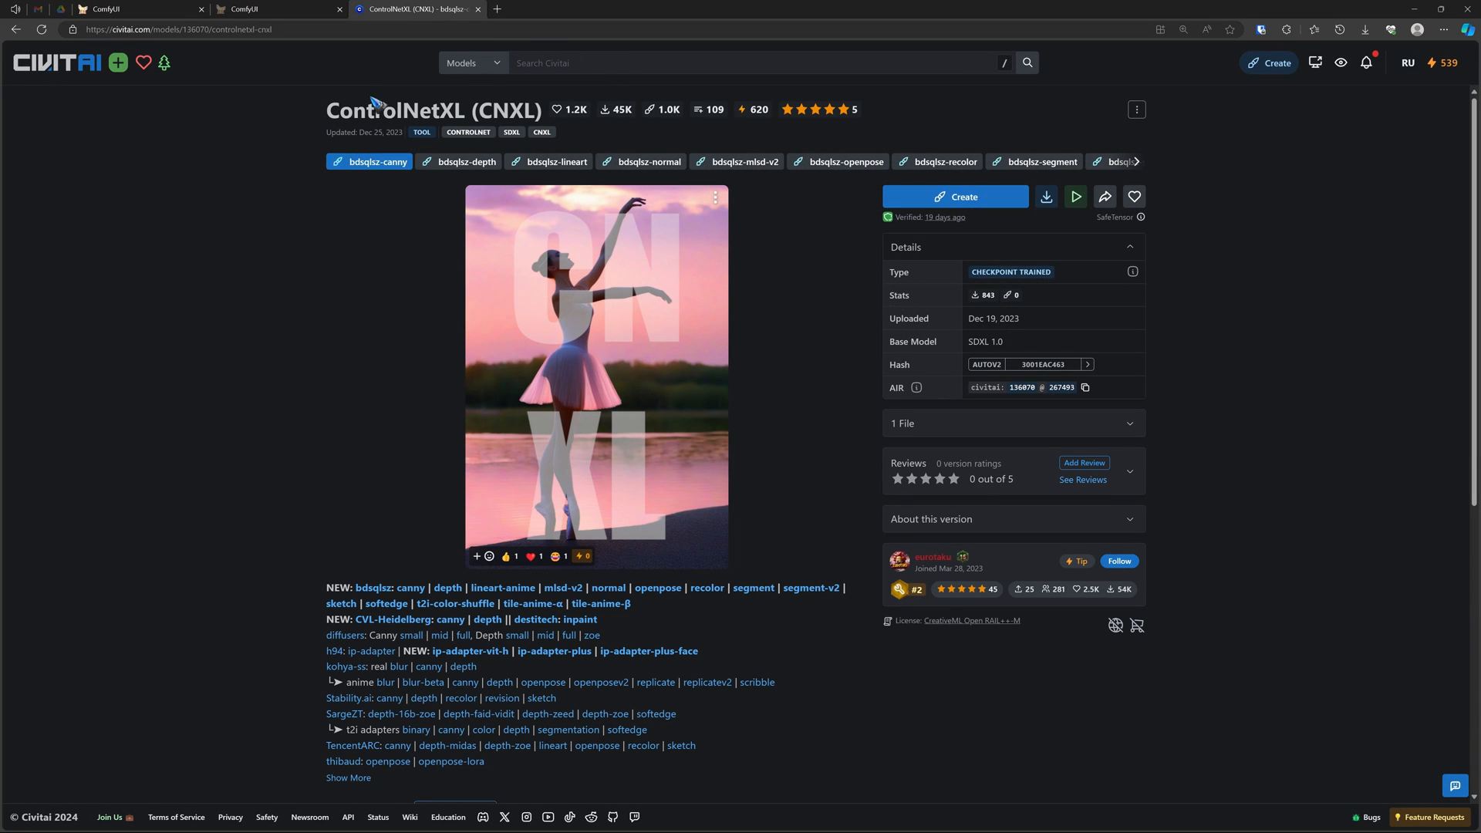
mouse_move(492, 274)
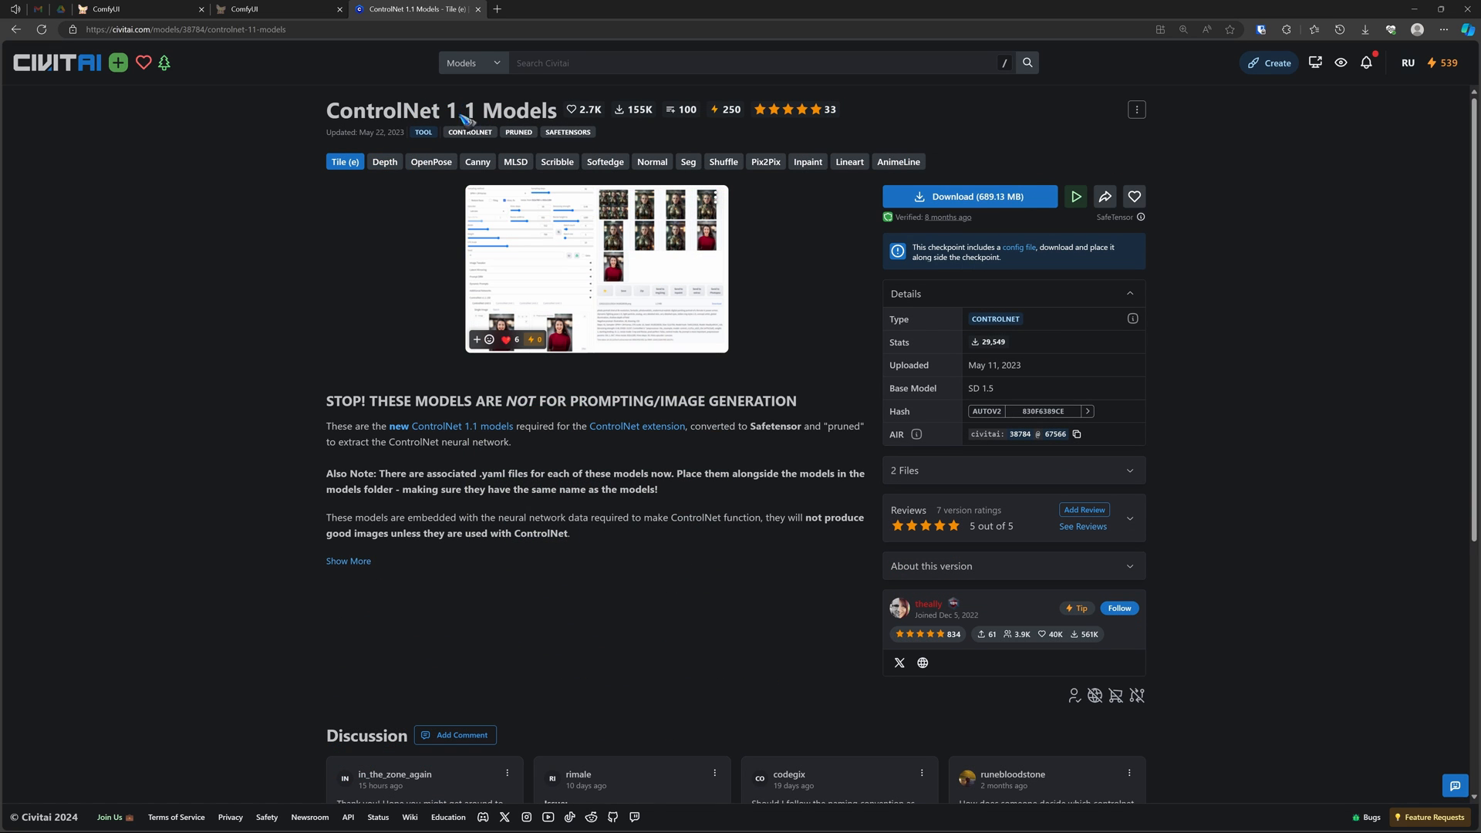
mouse_move(923, 165)
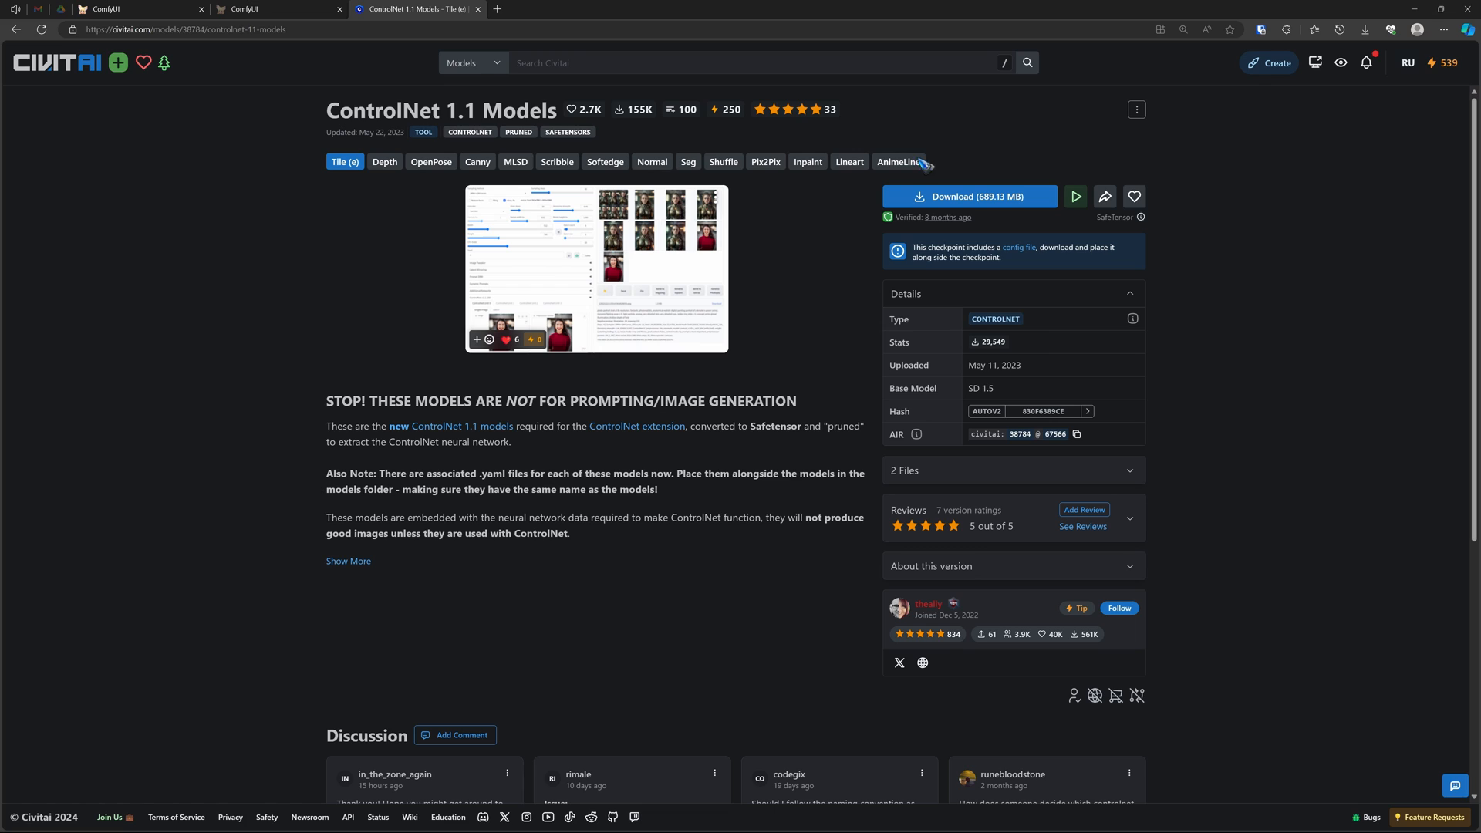
mouse_move(357, 317)
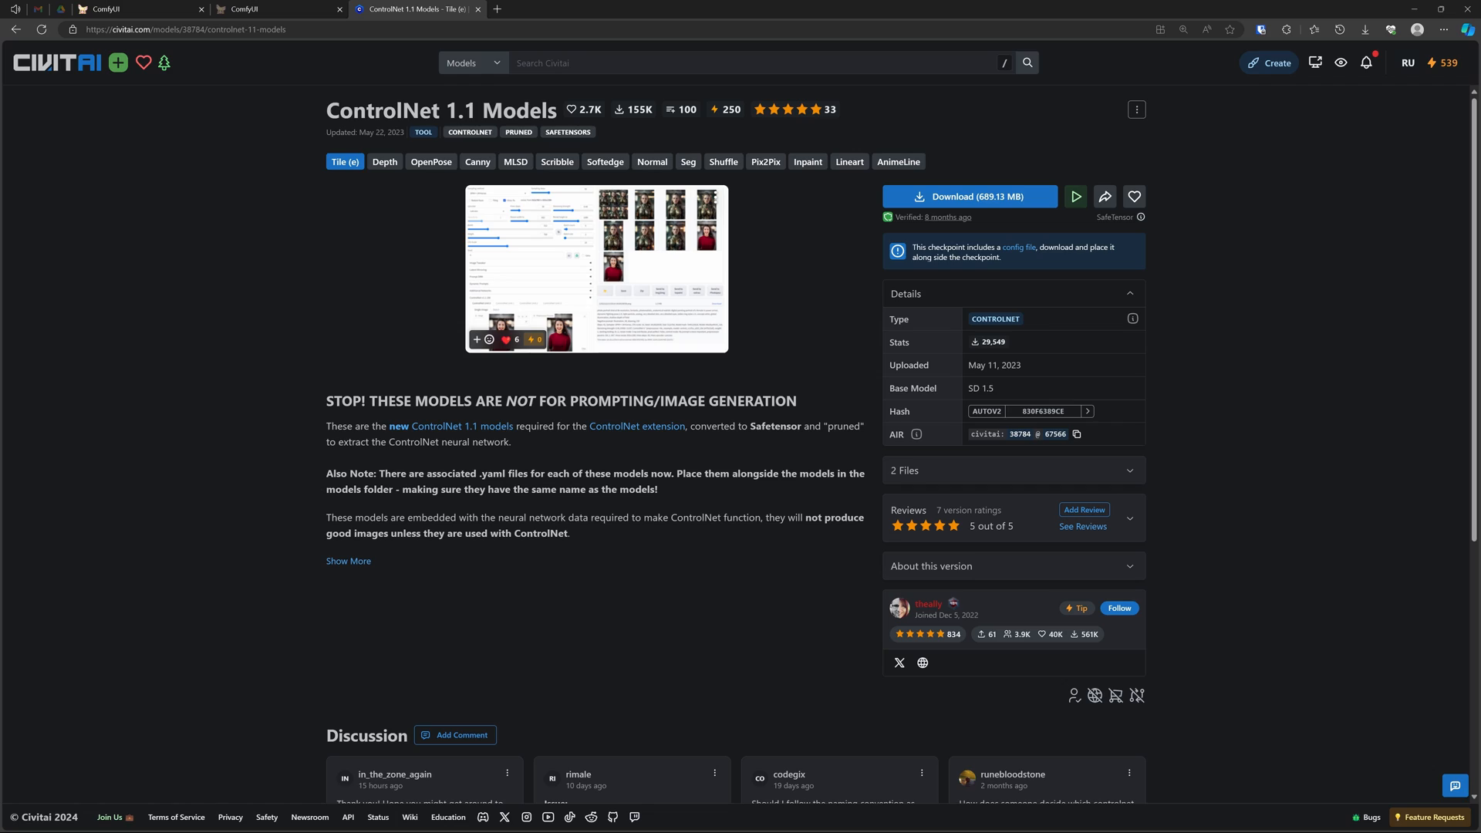
Step: Navigate from the ControlNetXL page to the ControlNet 1.1 Models listing on Civitai
click(278, 8)
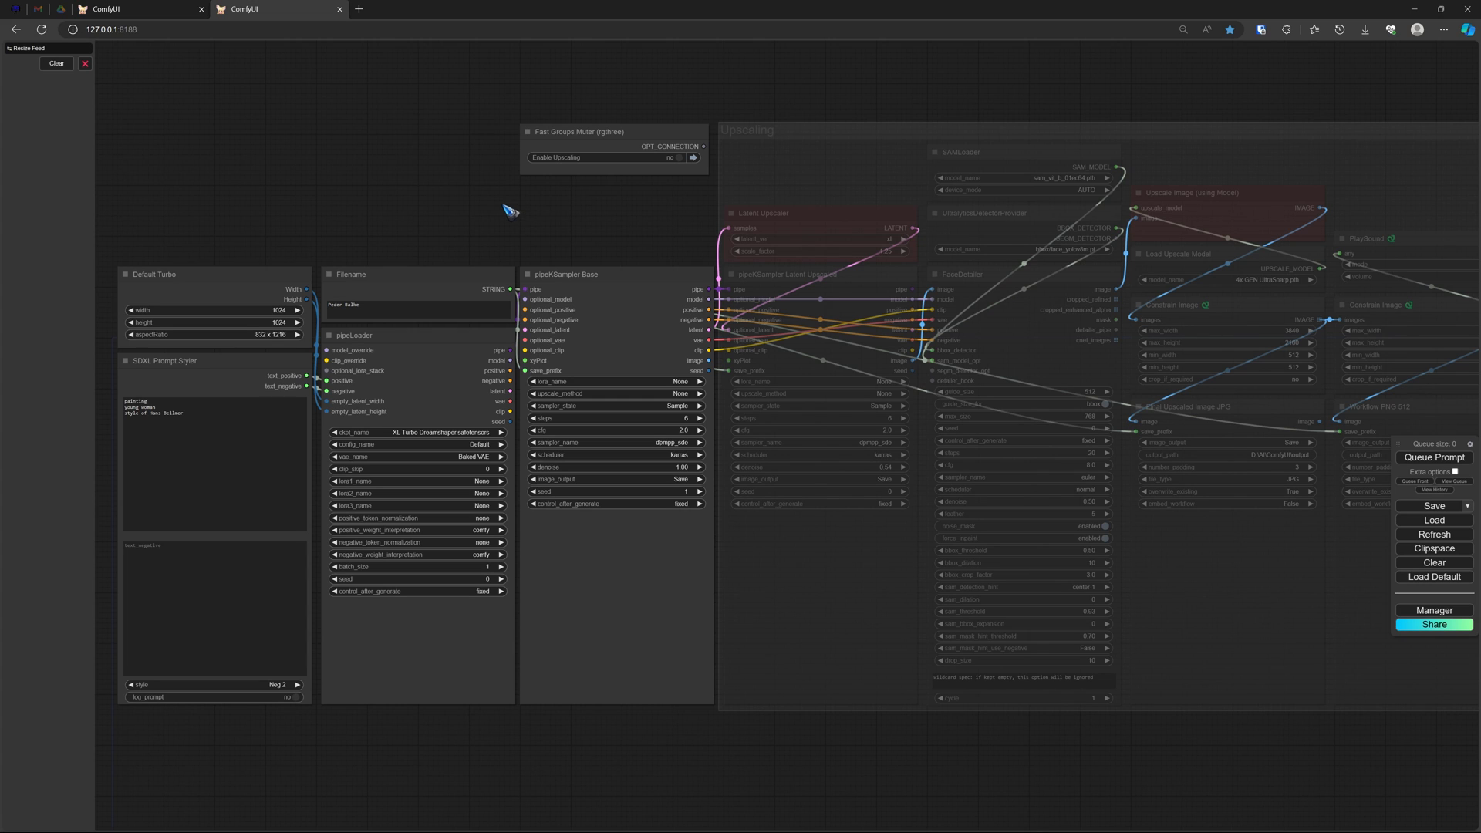
mouse_move(623, 581)
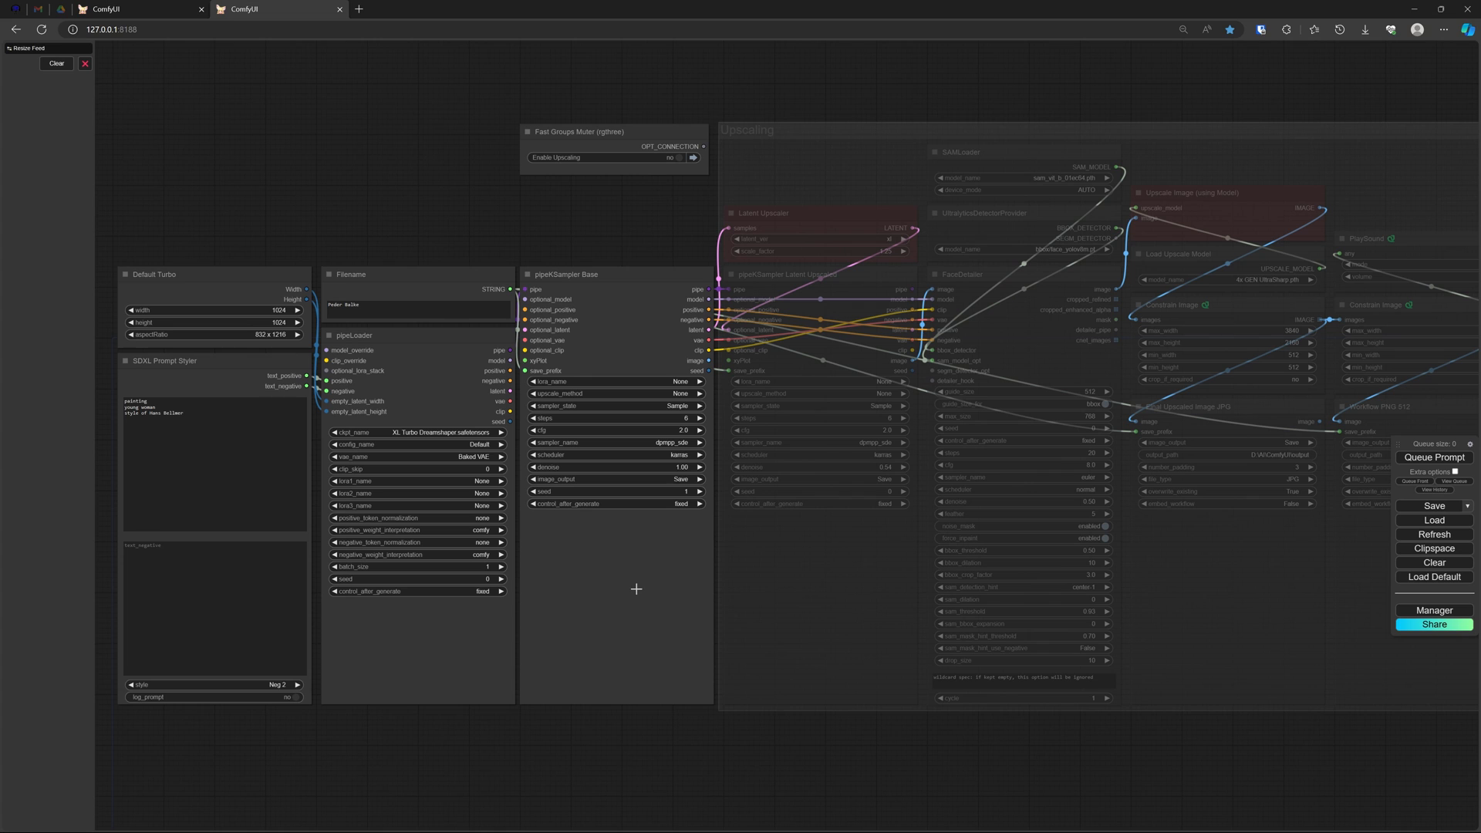
mouse_move(592, 633)
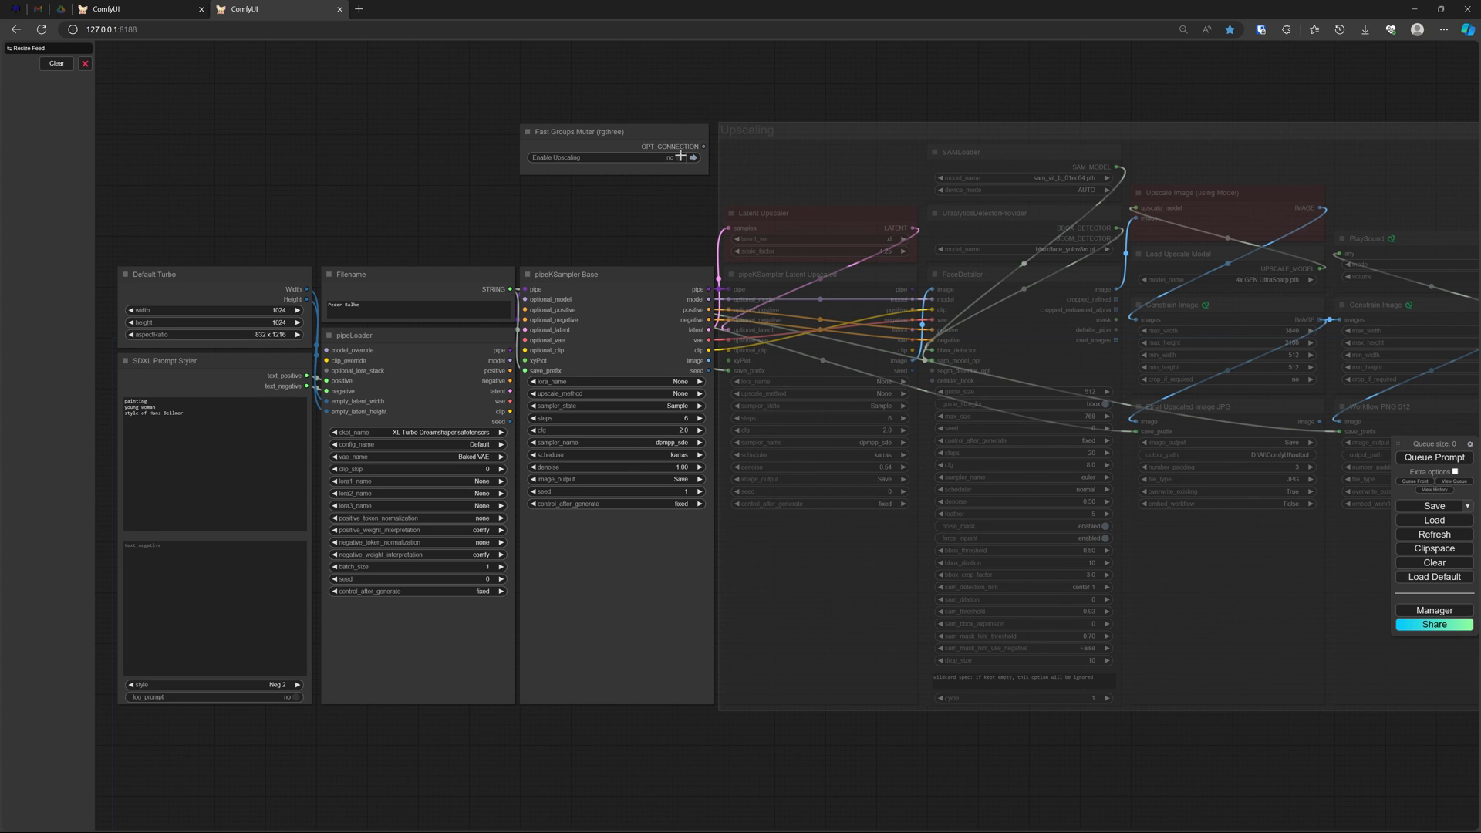
Step: Bypass FaceDetailer with Ctrl+B and leave Enable Upscaling set to no
click(681, 156)
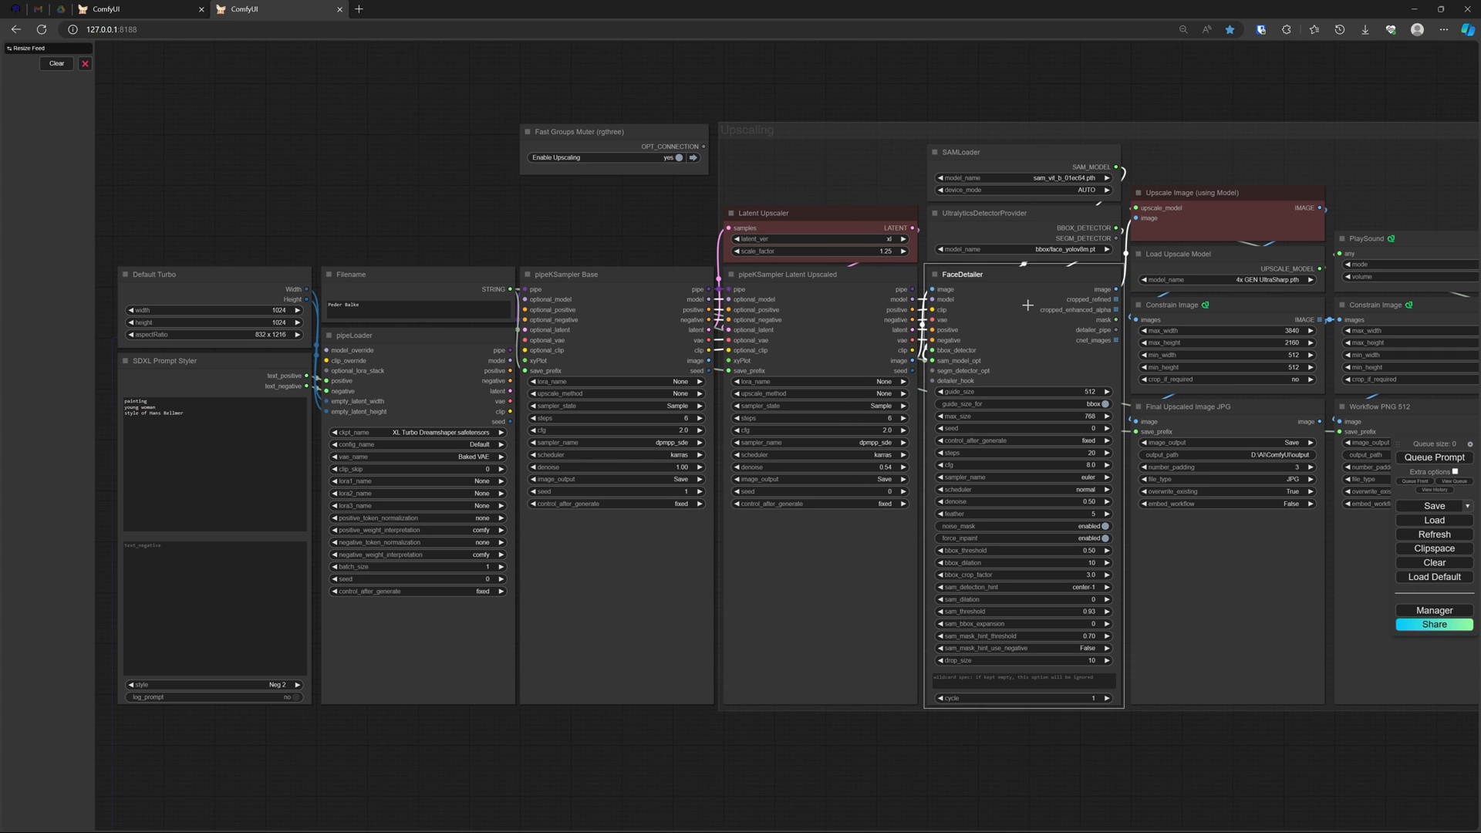
click(963, 275)
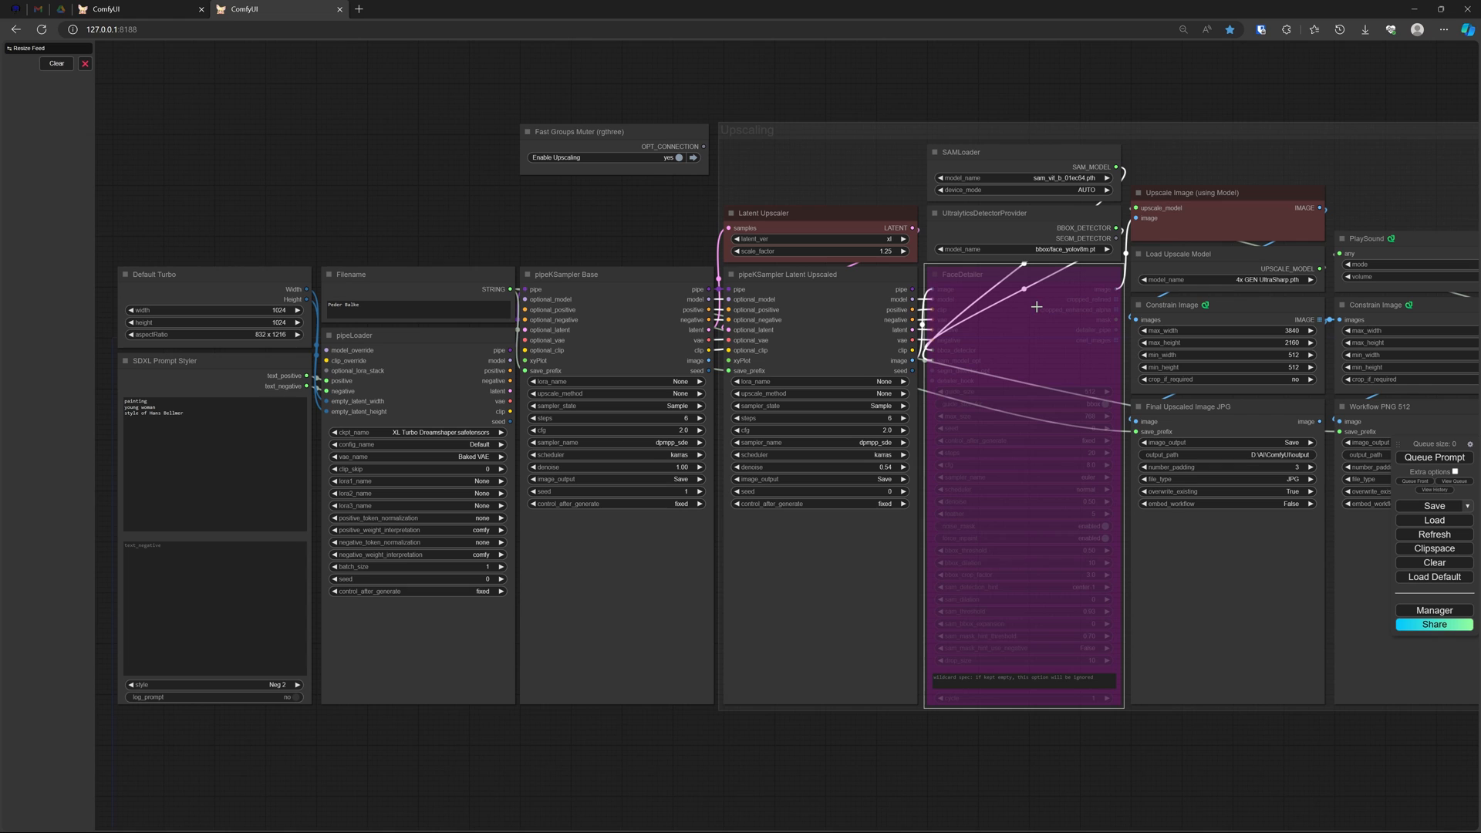
mouse_move(1216, 295)
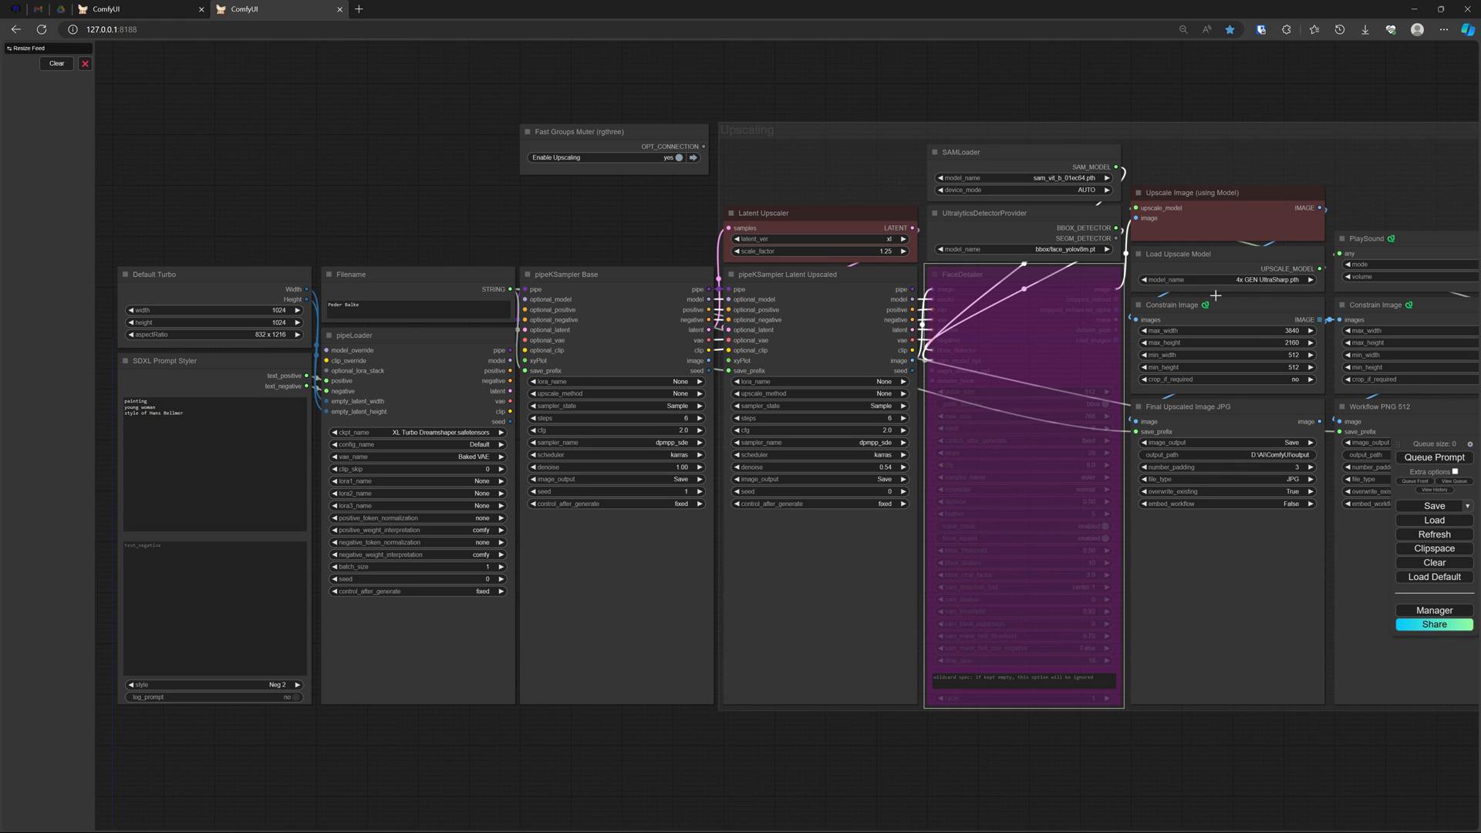
mouse_move(1263, 557)
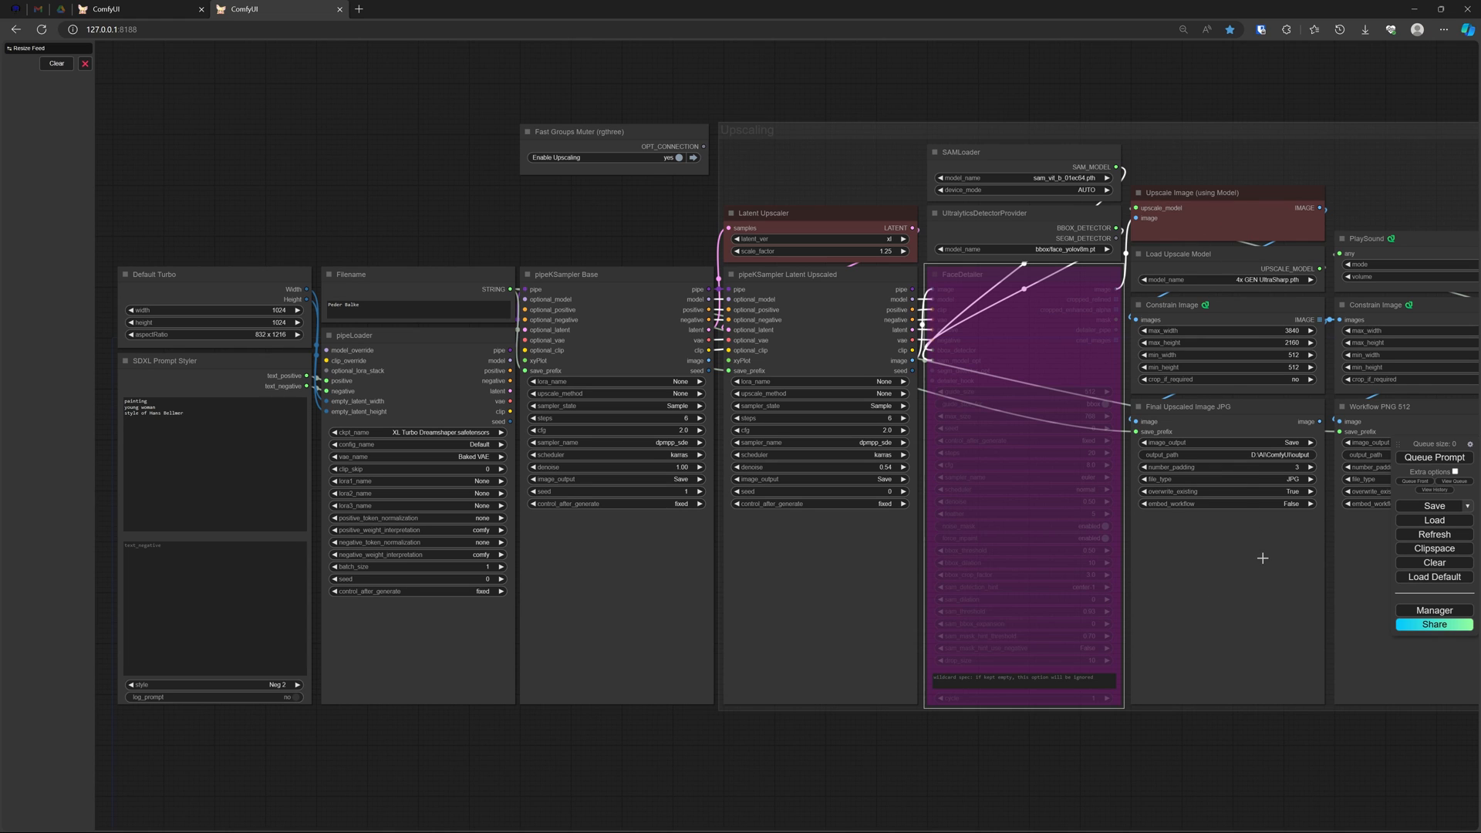
mouse_move(598, 224)
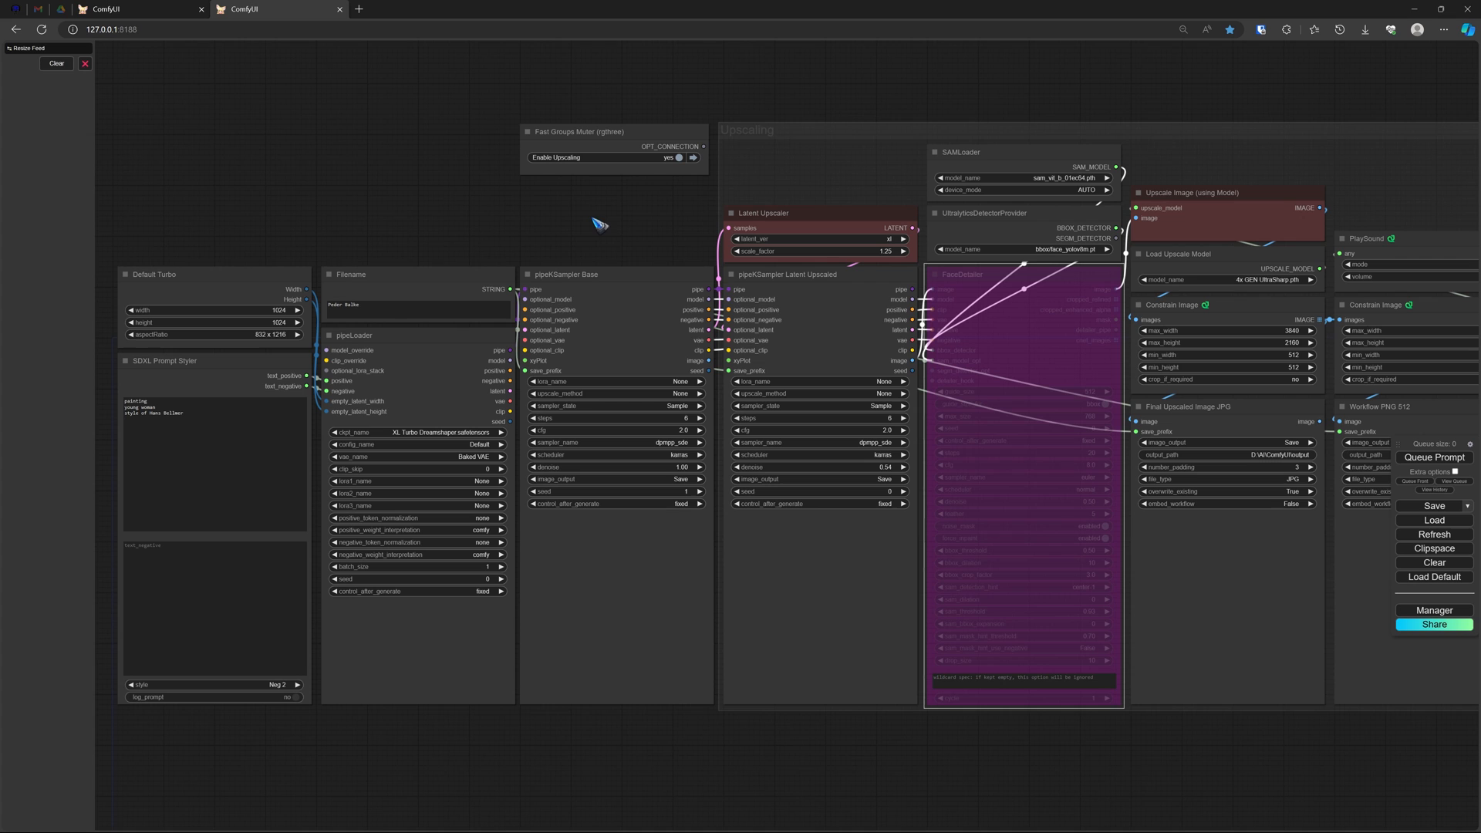
click(678, 158)
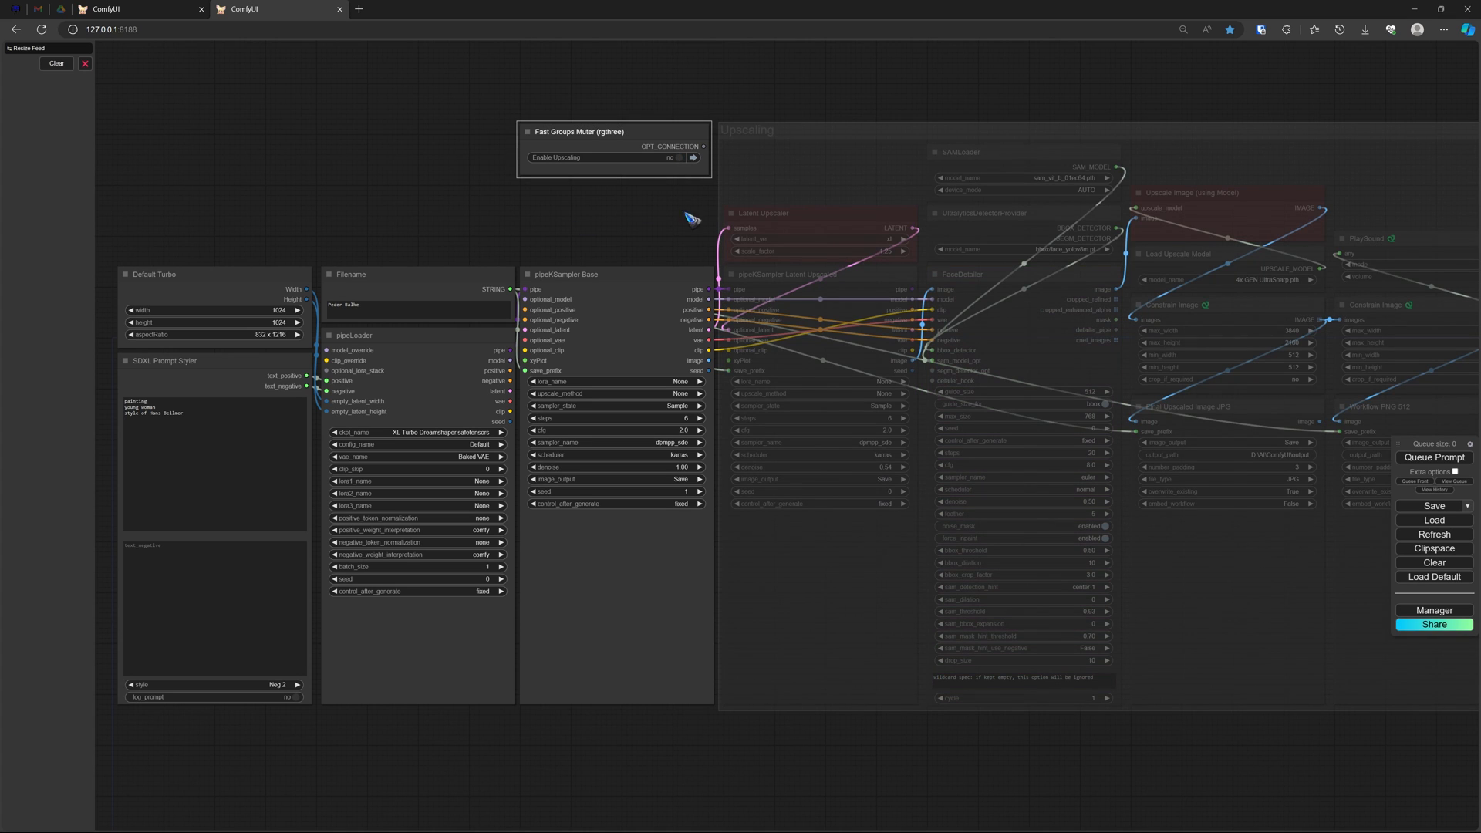
mouse_move(608, 233)
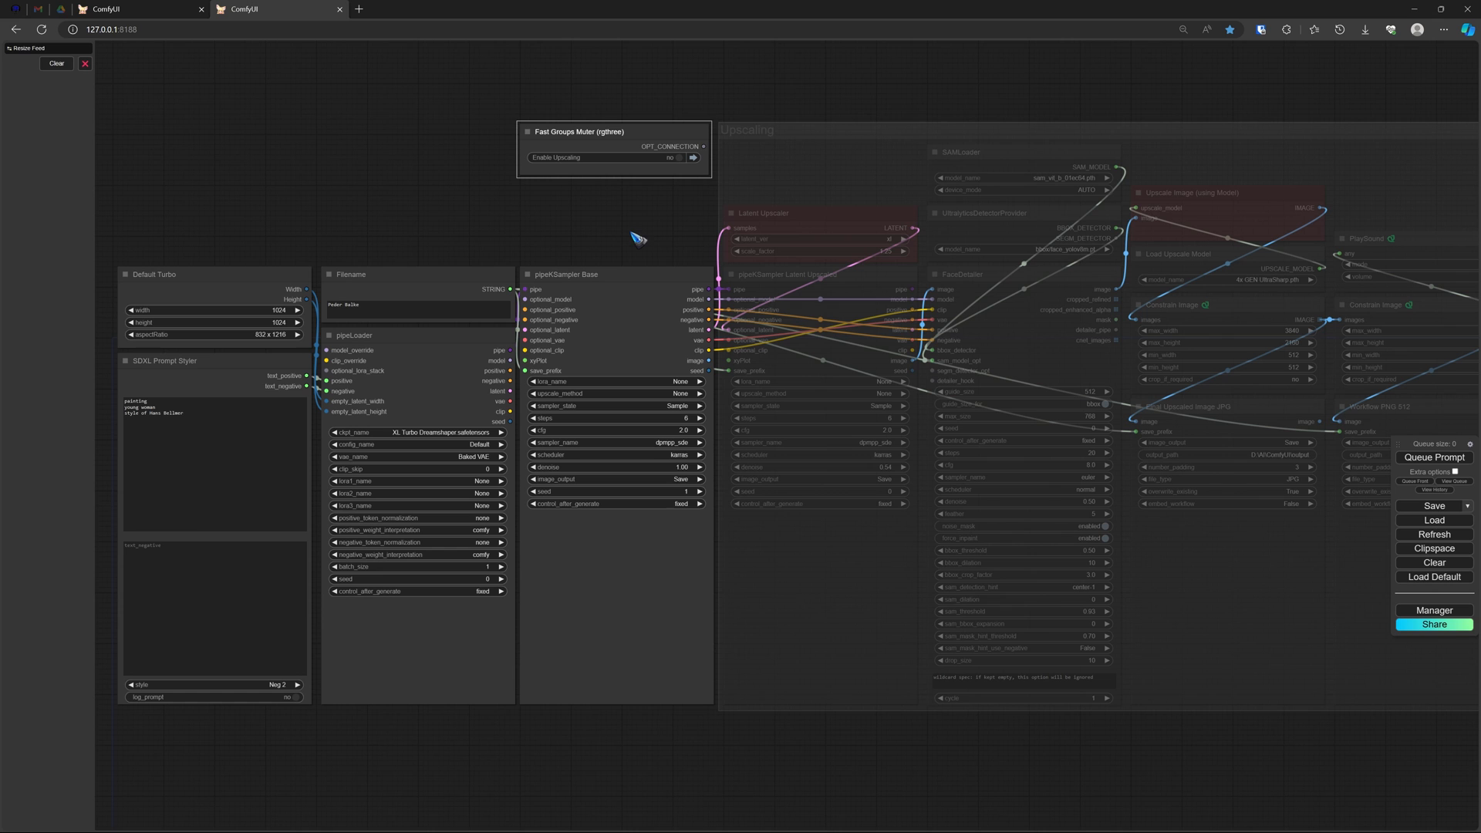
drag(638, 236, 973, 214)
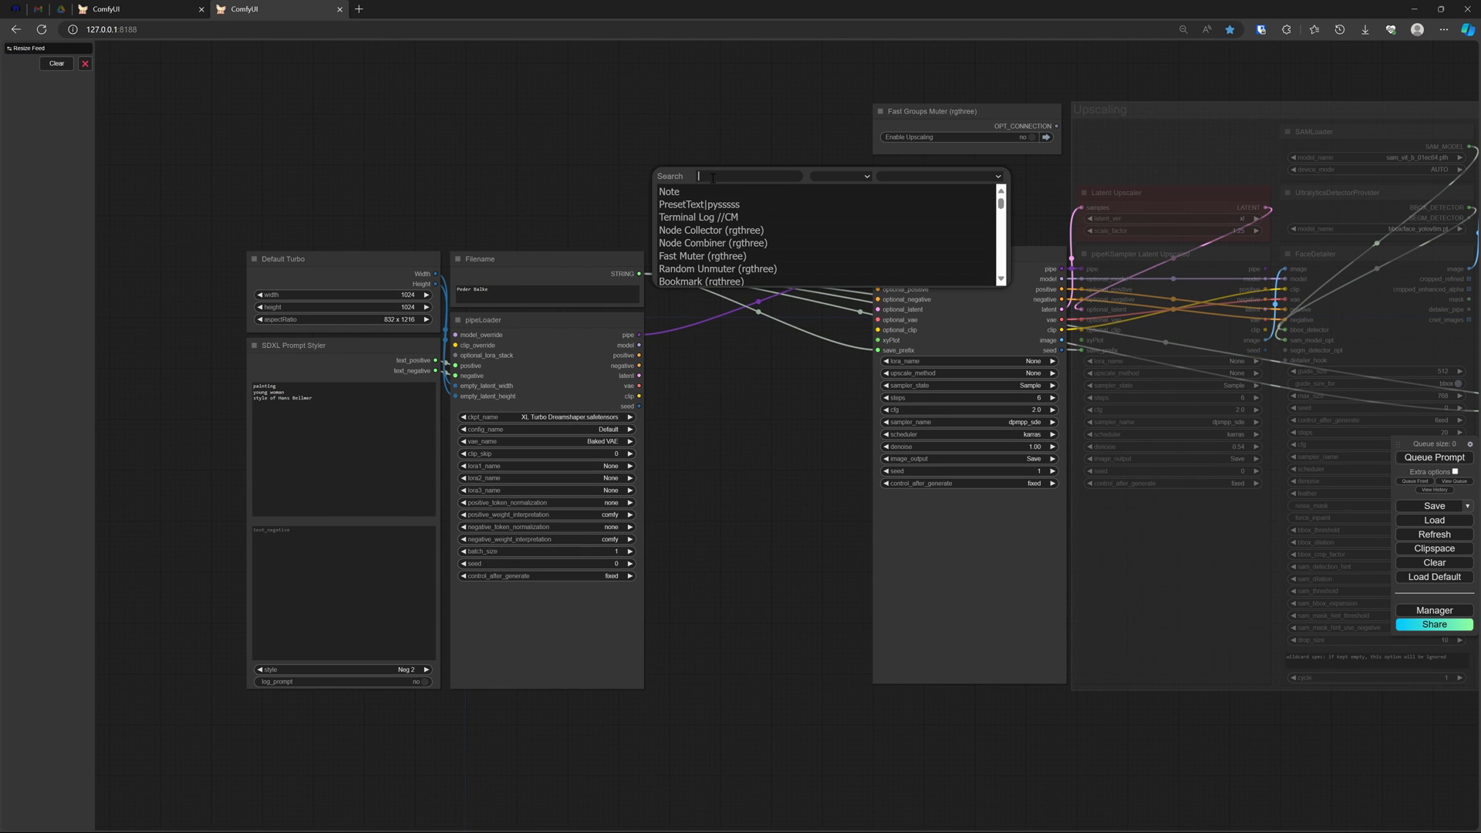
Step: Add a ControlNetApply node by searching 'control' on the canvas
text(control)
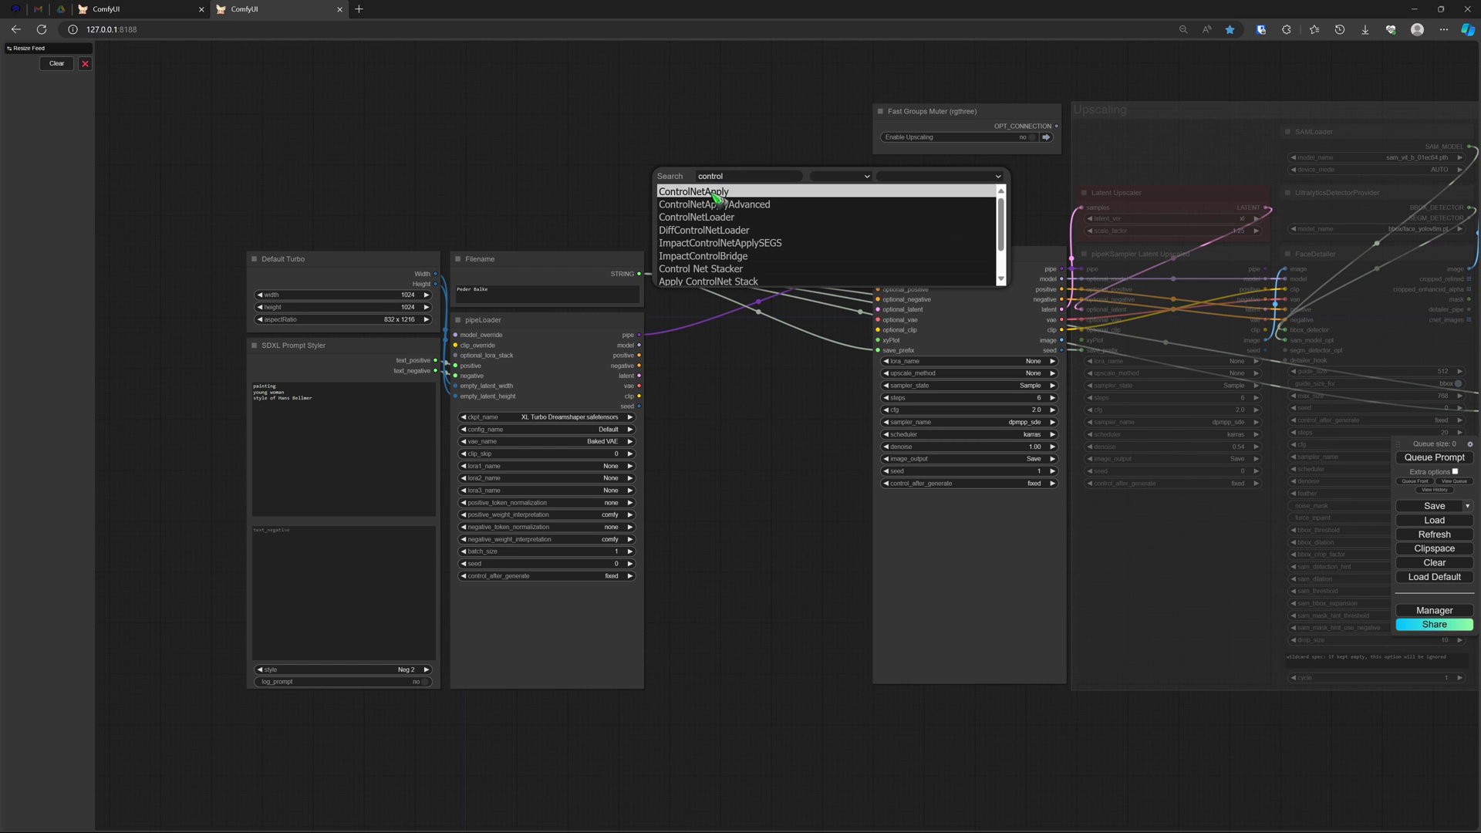
click(694, 190)
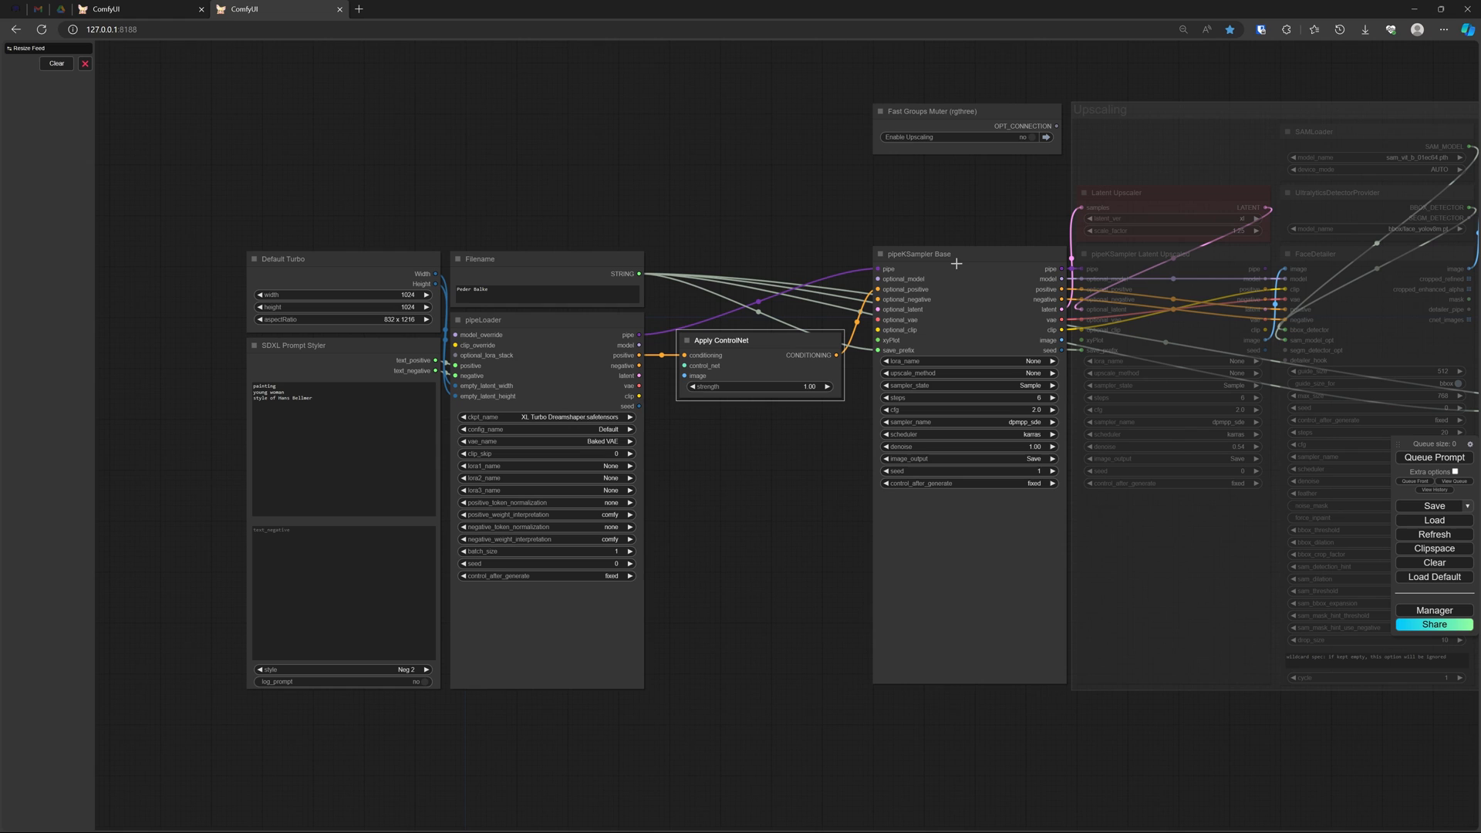
mouse_move(720, 369)
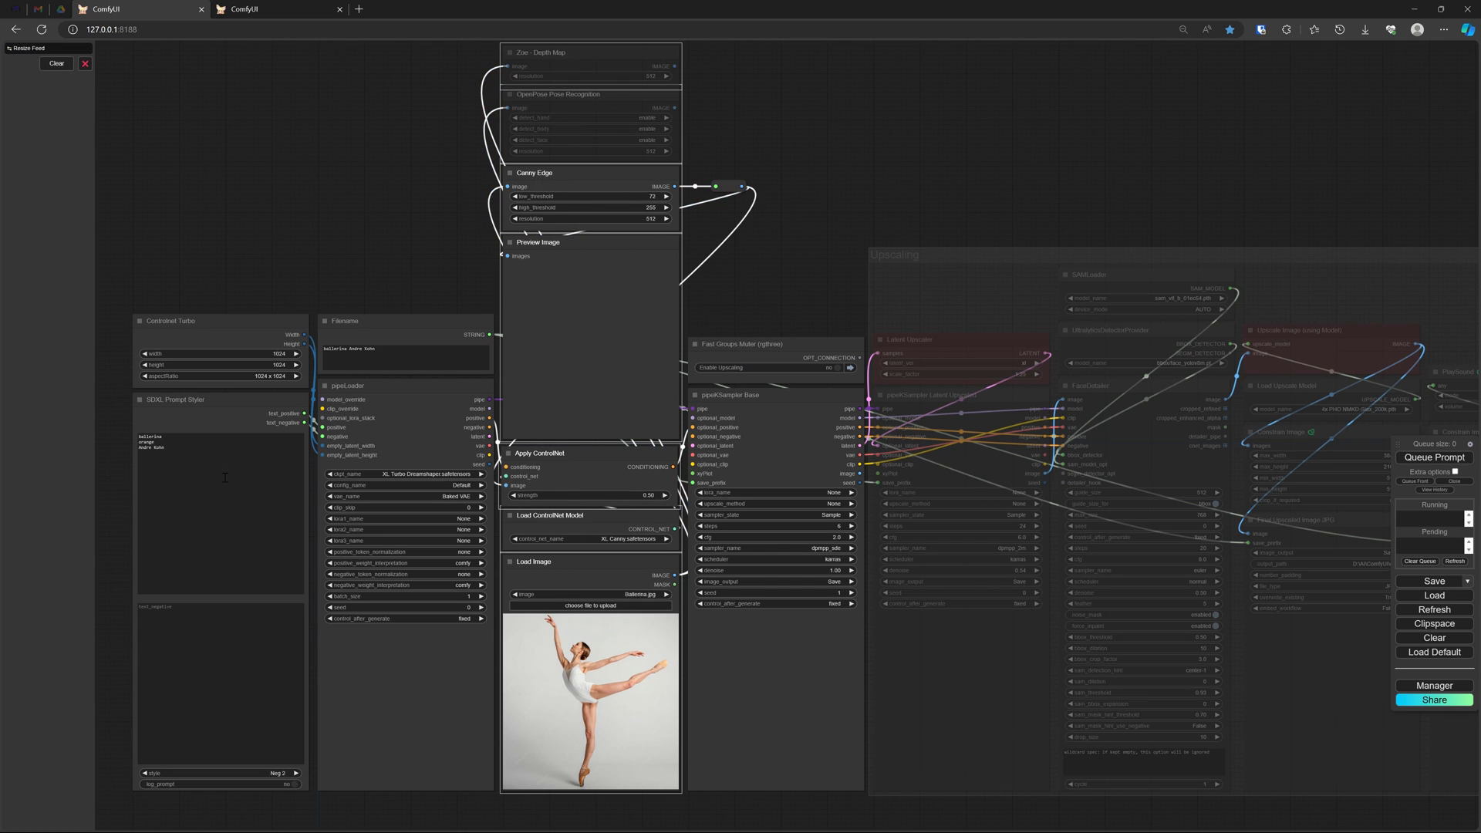
mouse_move(1043, 197)
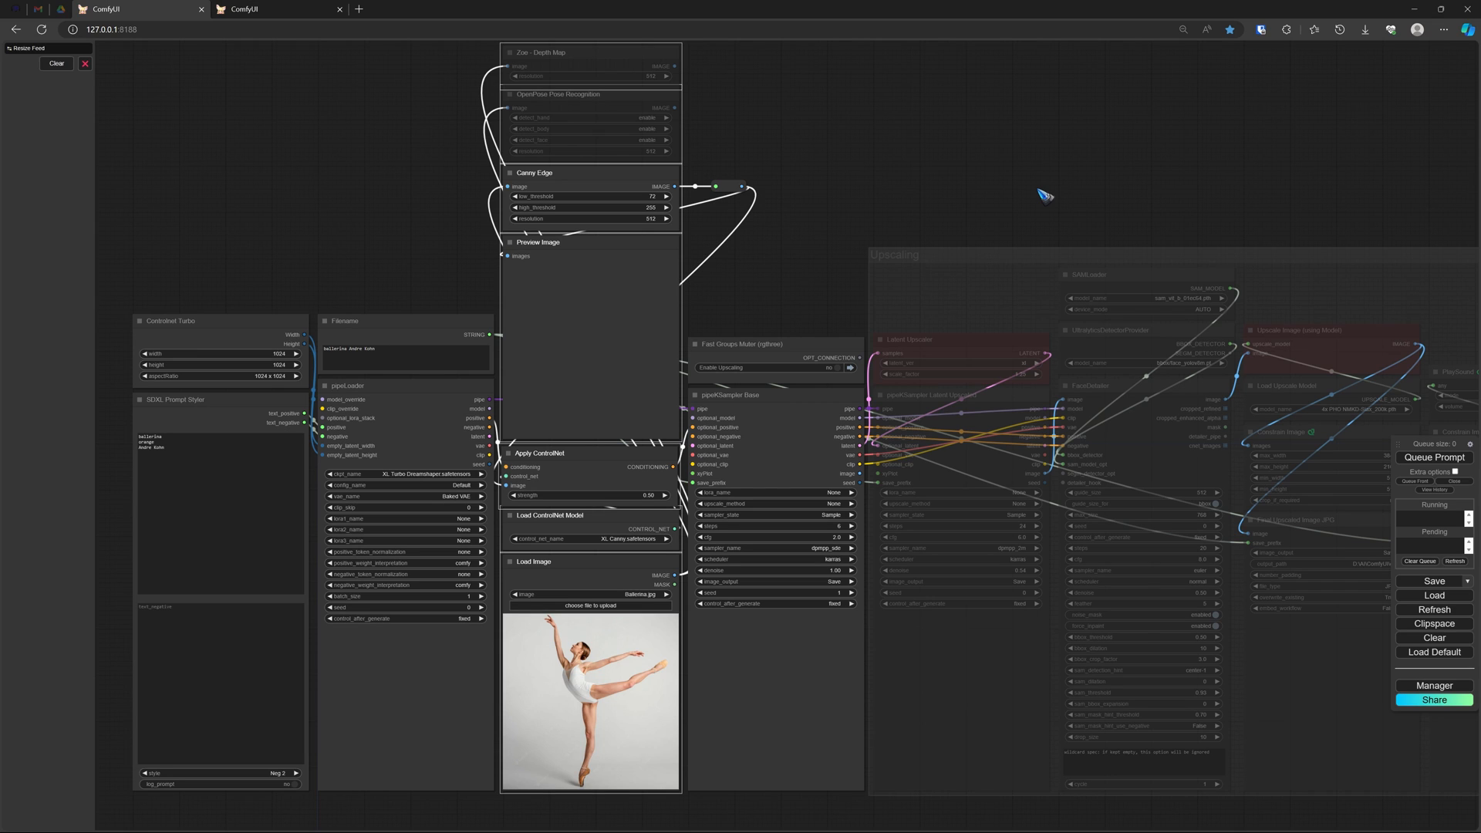
mouse_move(463, 224)
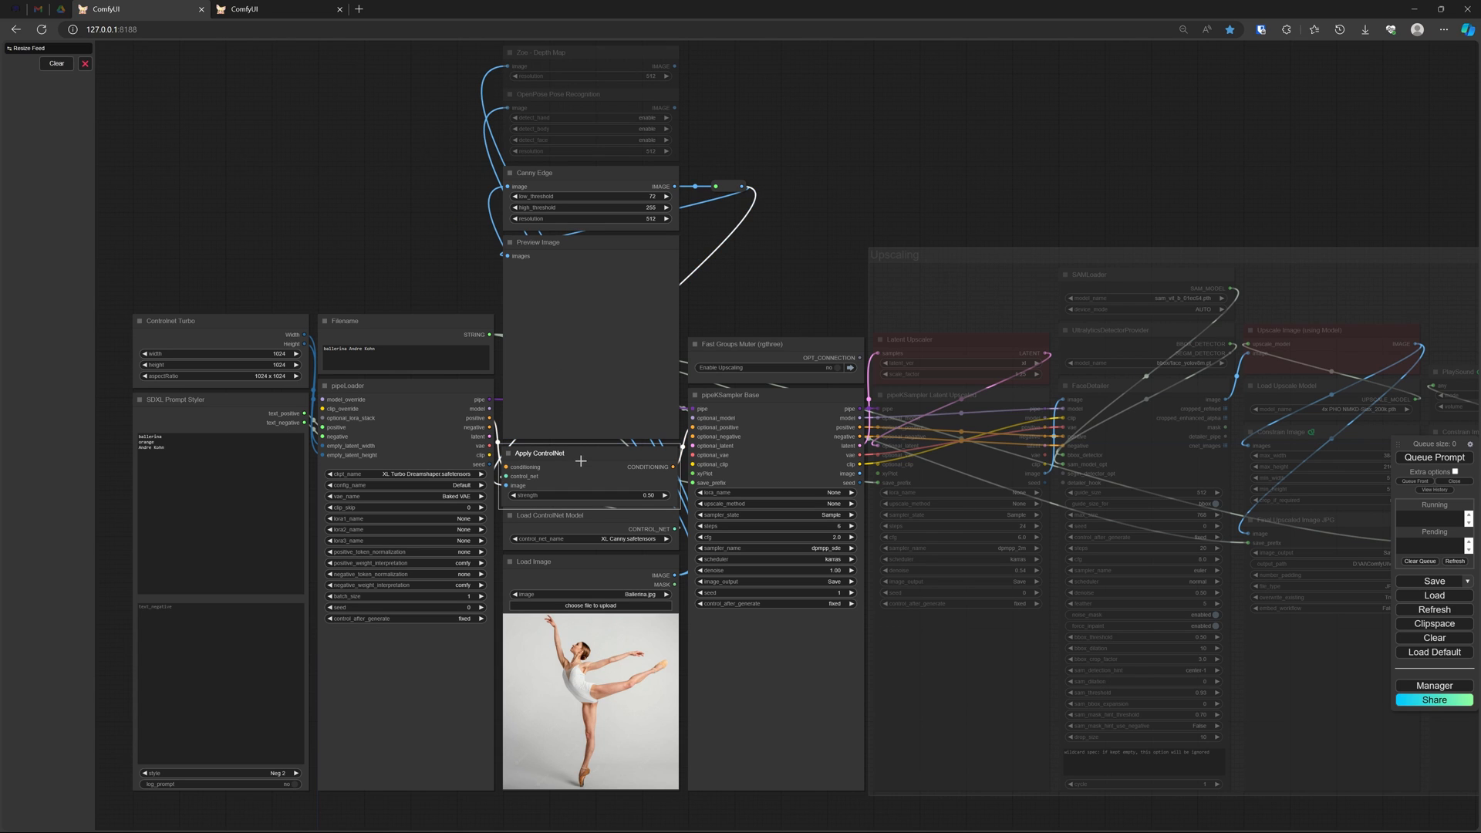
Step: Bypass the Apply ControlNet node in the Canny ballerina chain
click(581, 472)
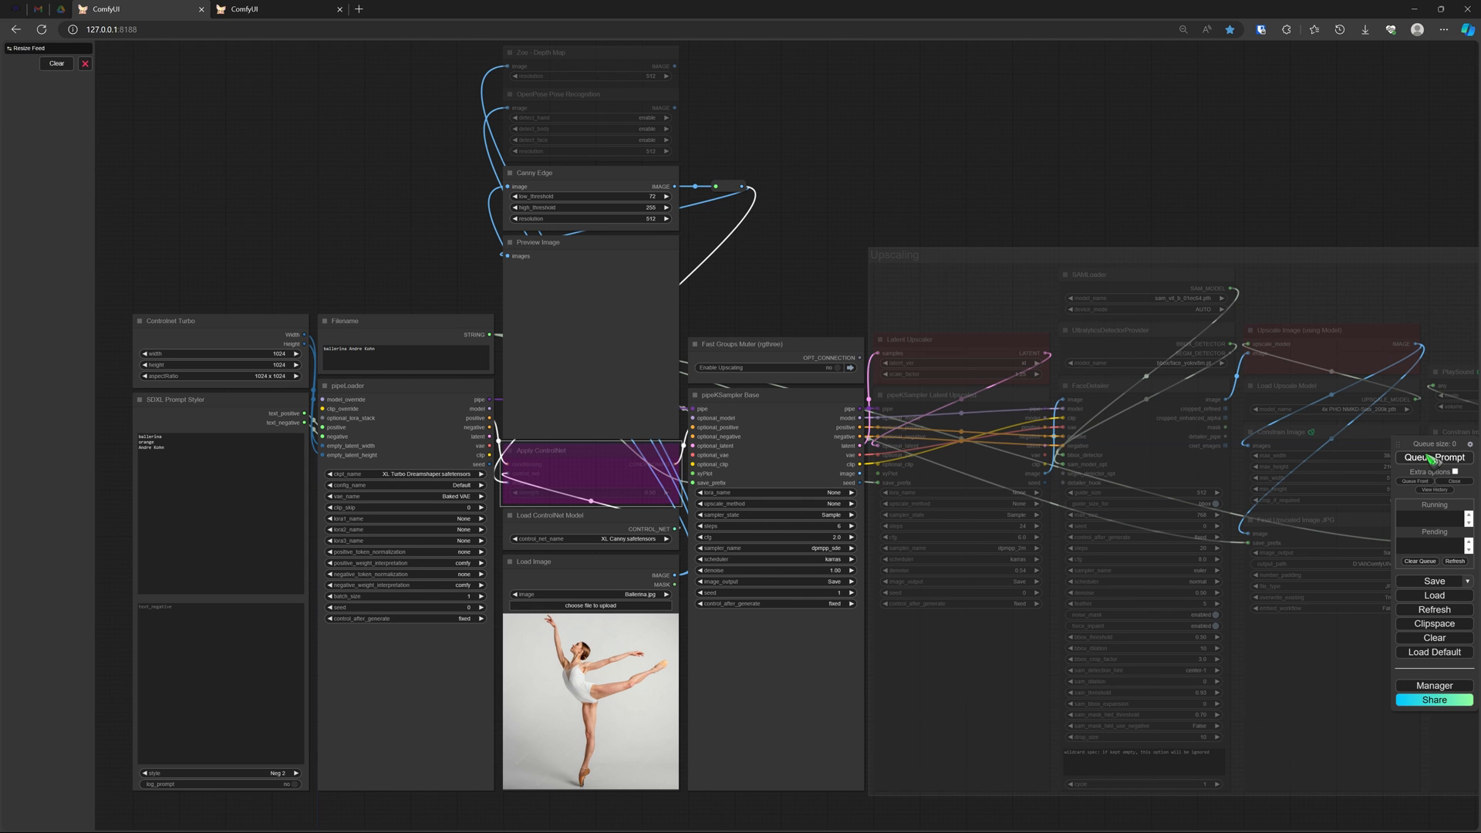
Step: Queue the prompt to generate the orange watercolour ballerina with its Canny edge map
click(1434, 457)
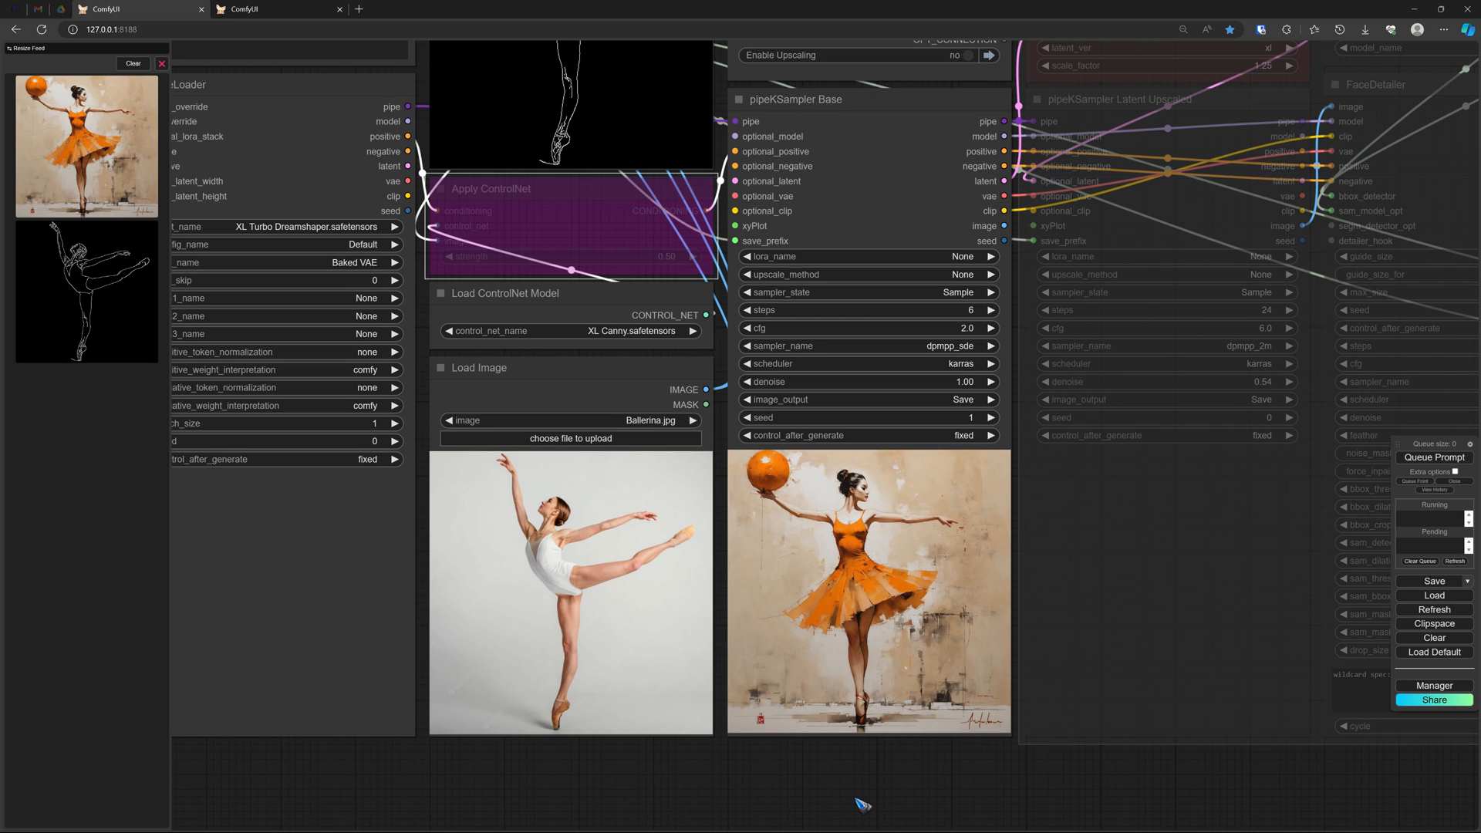
mouse_move(372, 809)
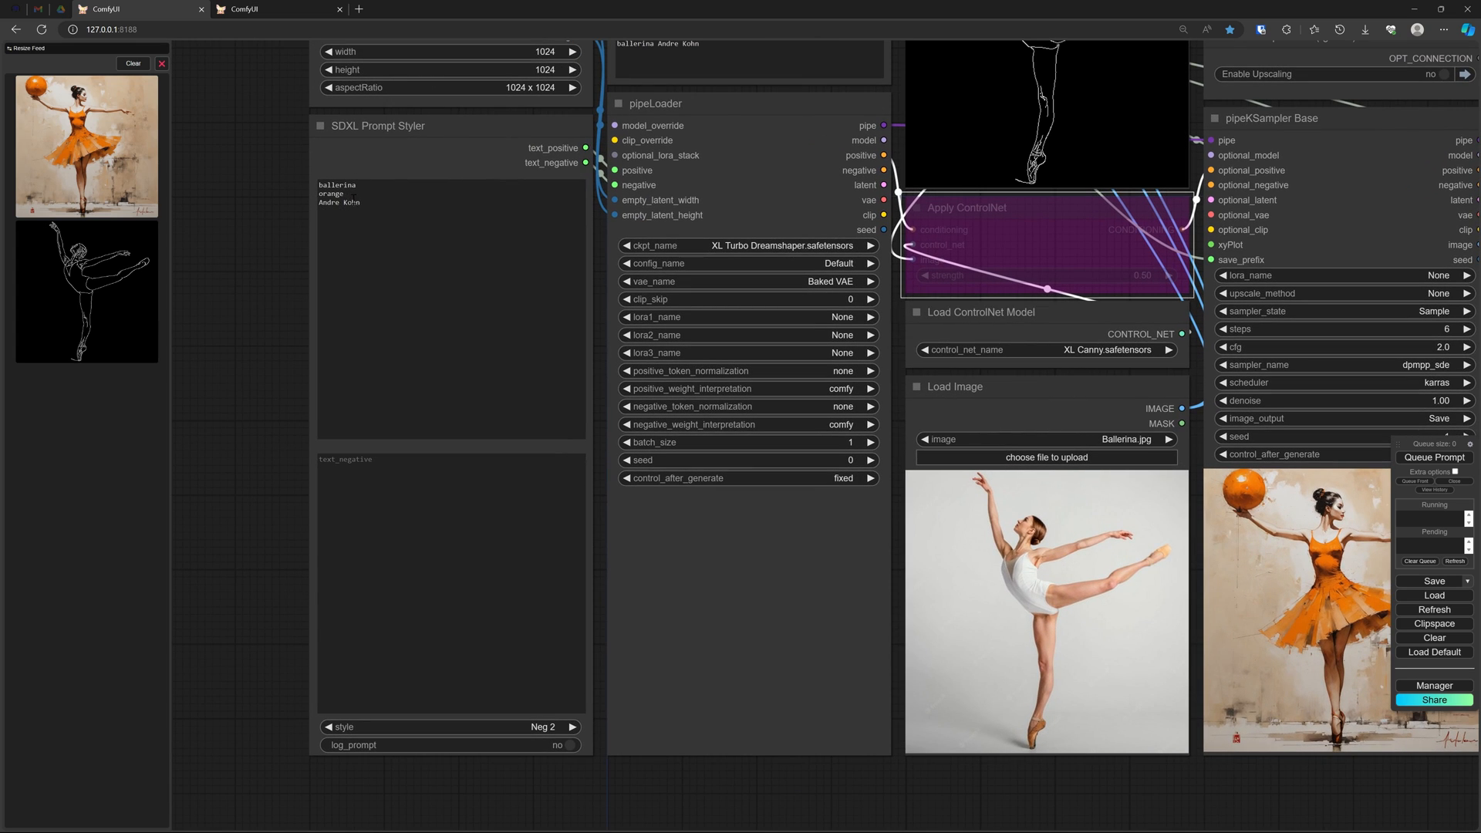
mouse_move(279, 310)
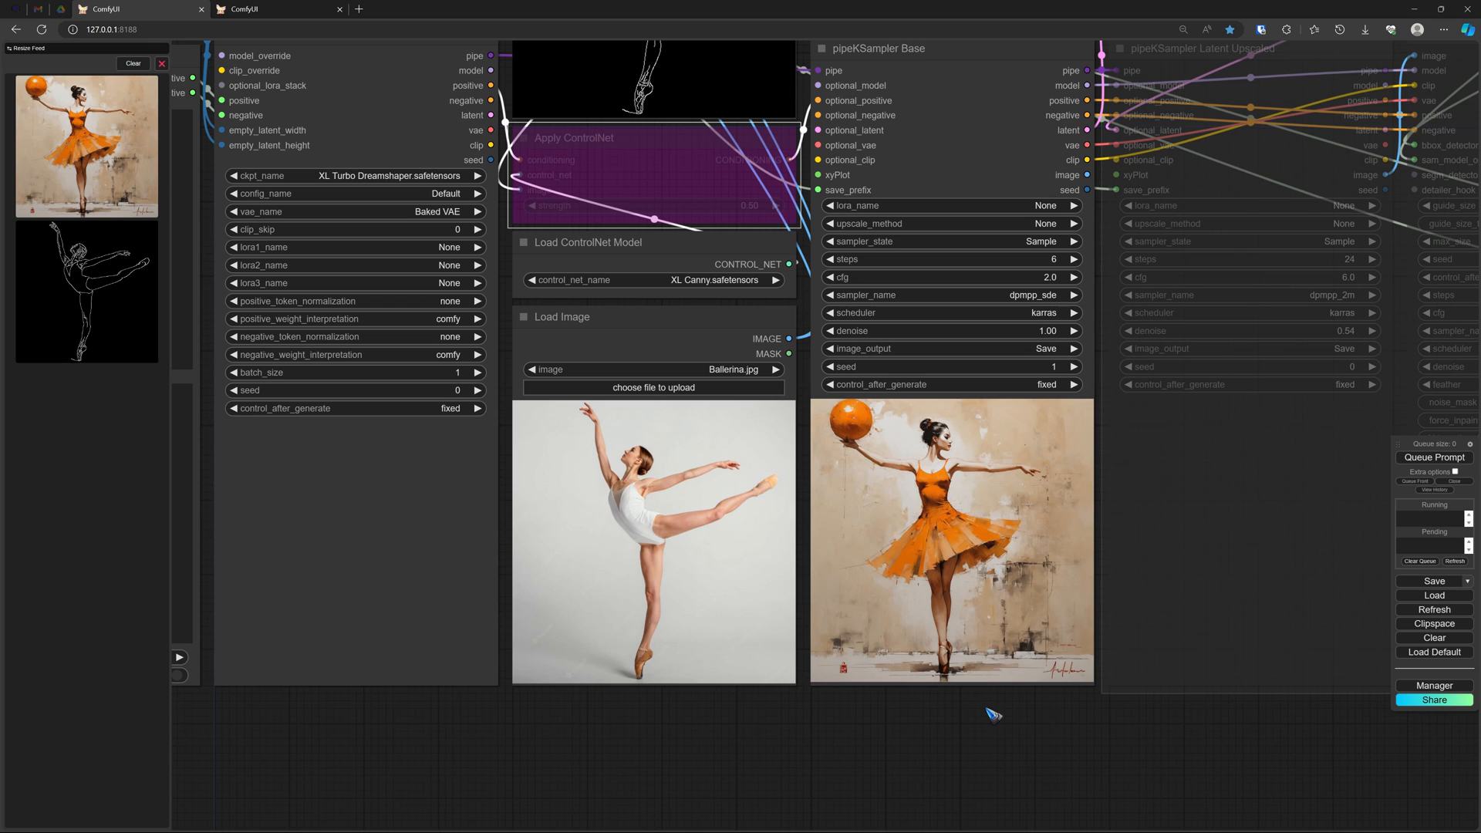
mouse_move(963, 725)
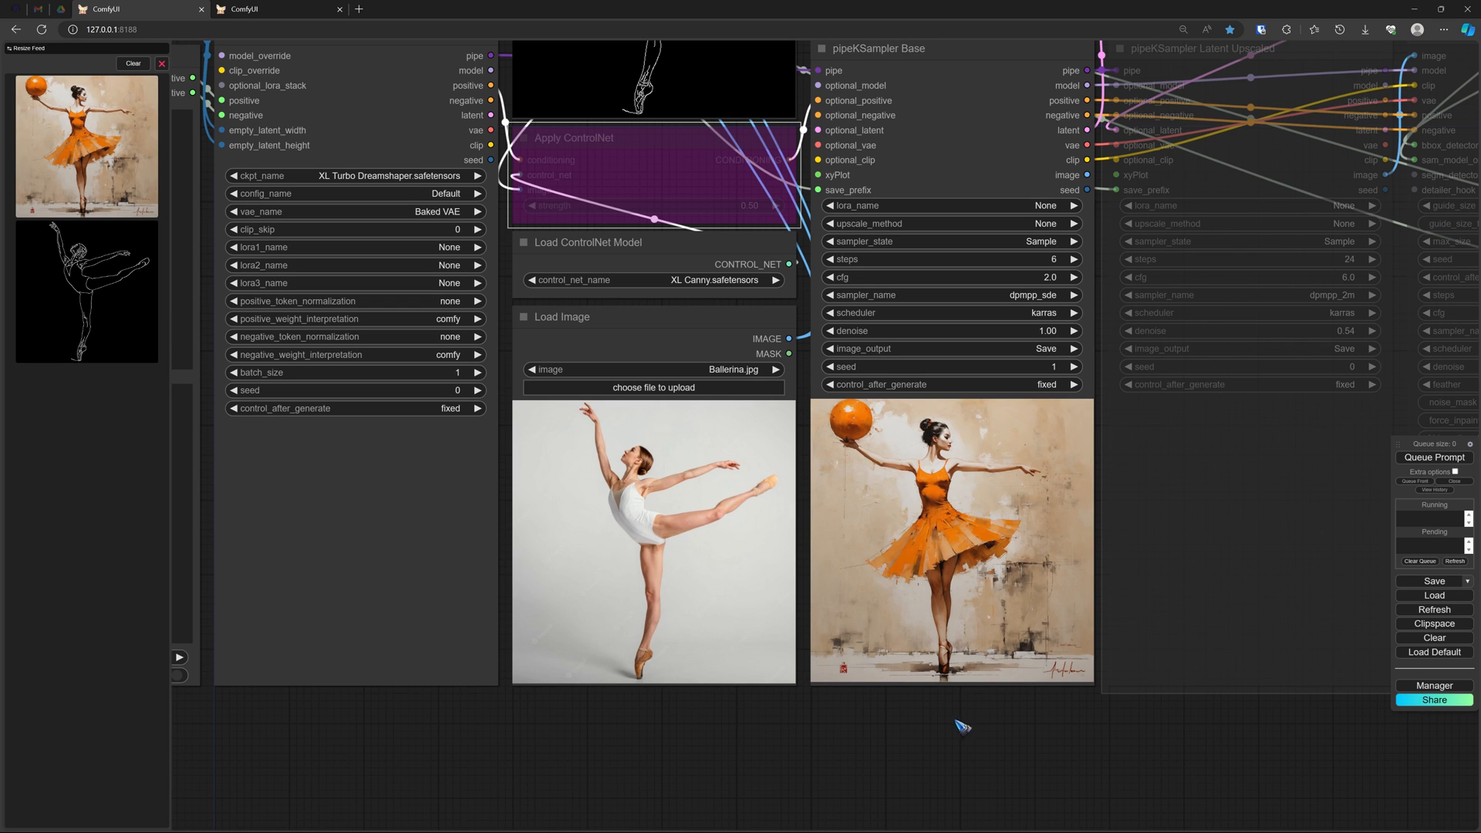
mouse_move(633, 501)
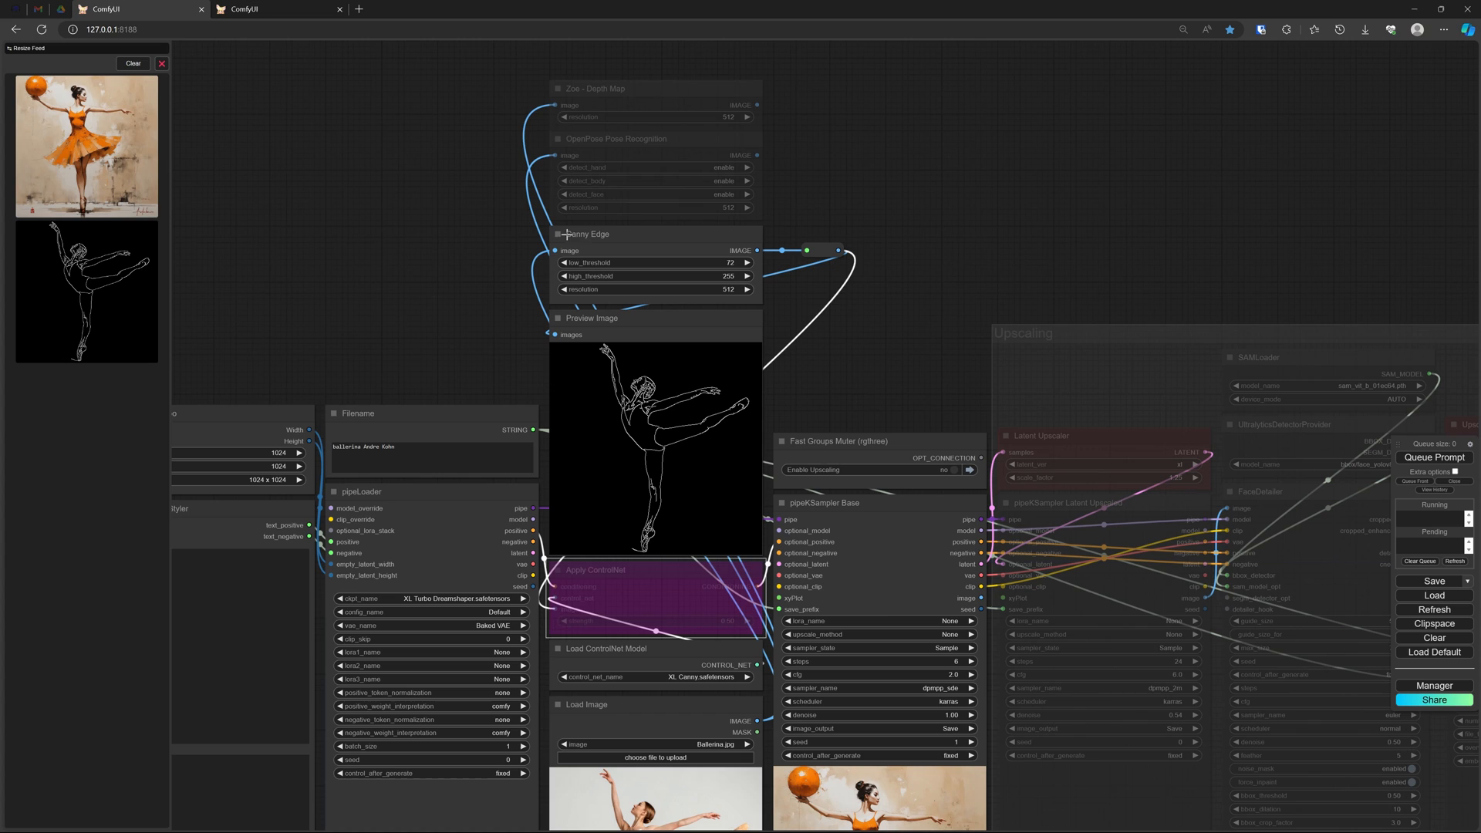
mouse_move(832, 366)
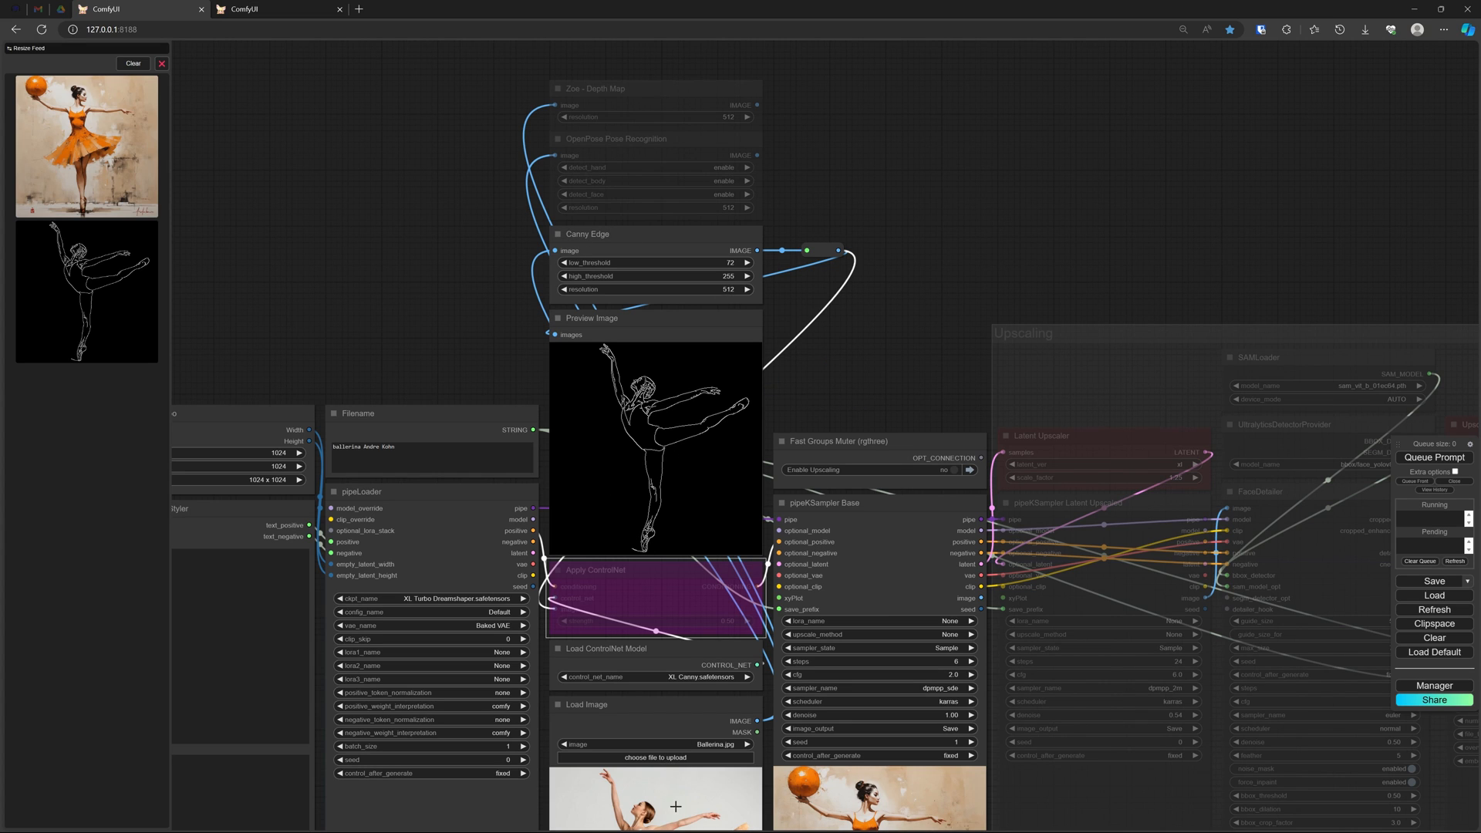
mouse_move(645, 442)
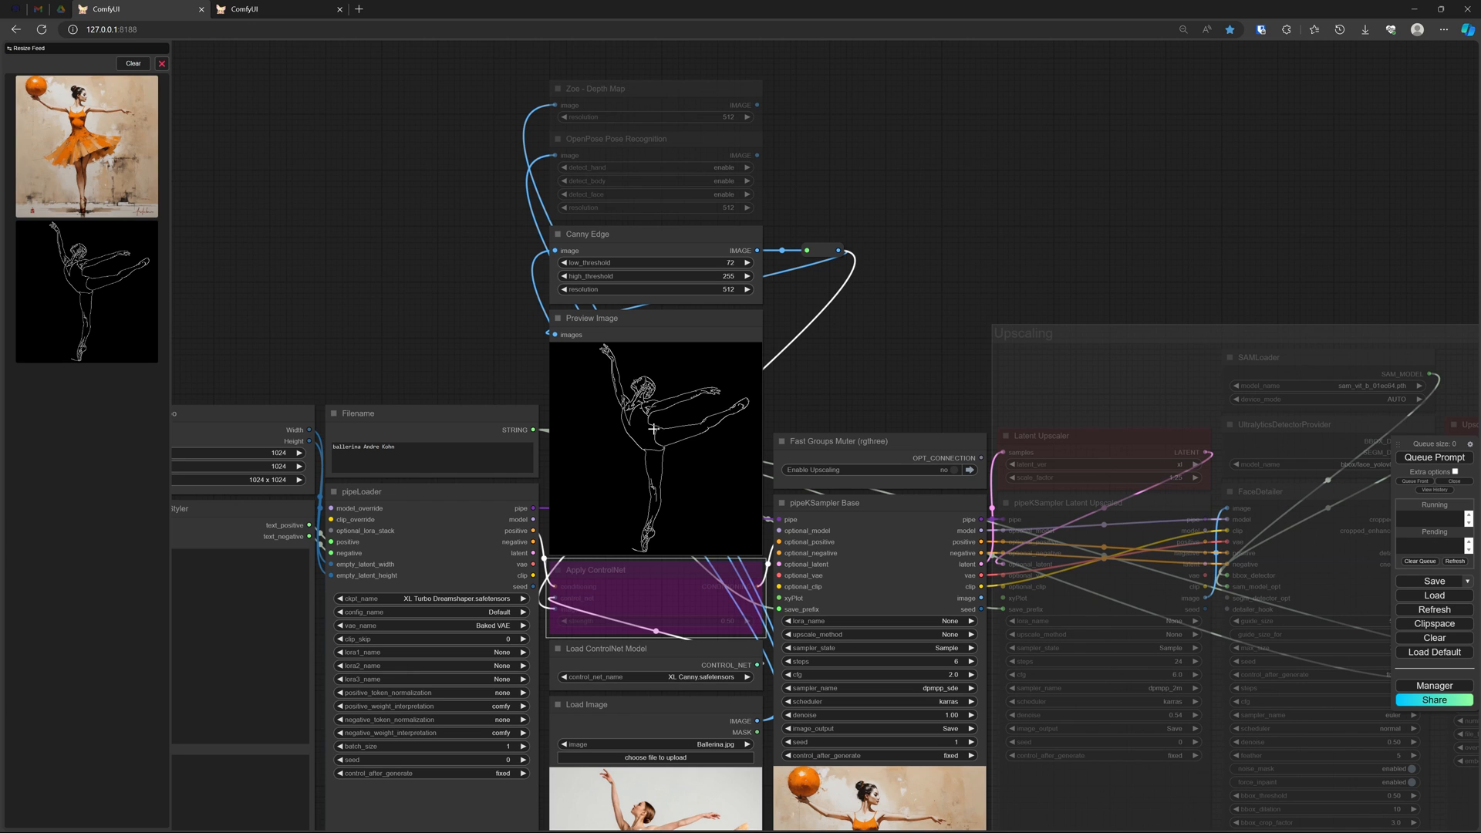
mouse_move(661, 572)
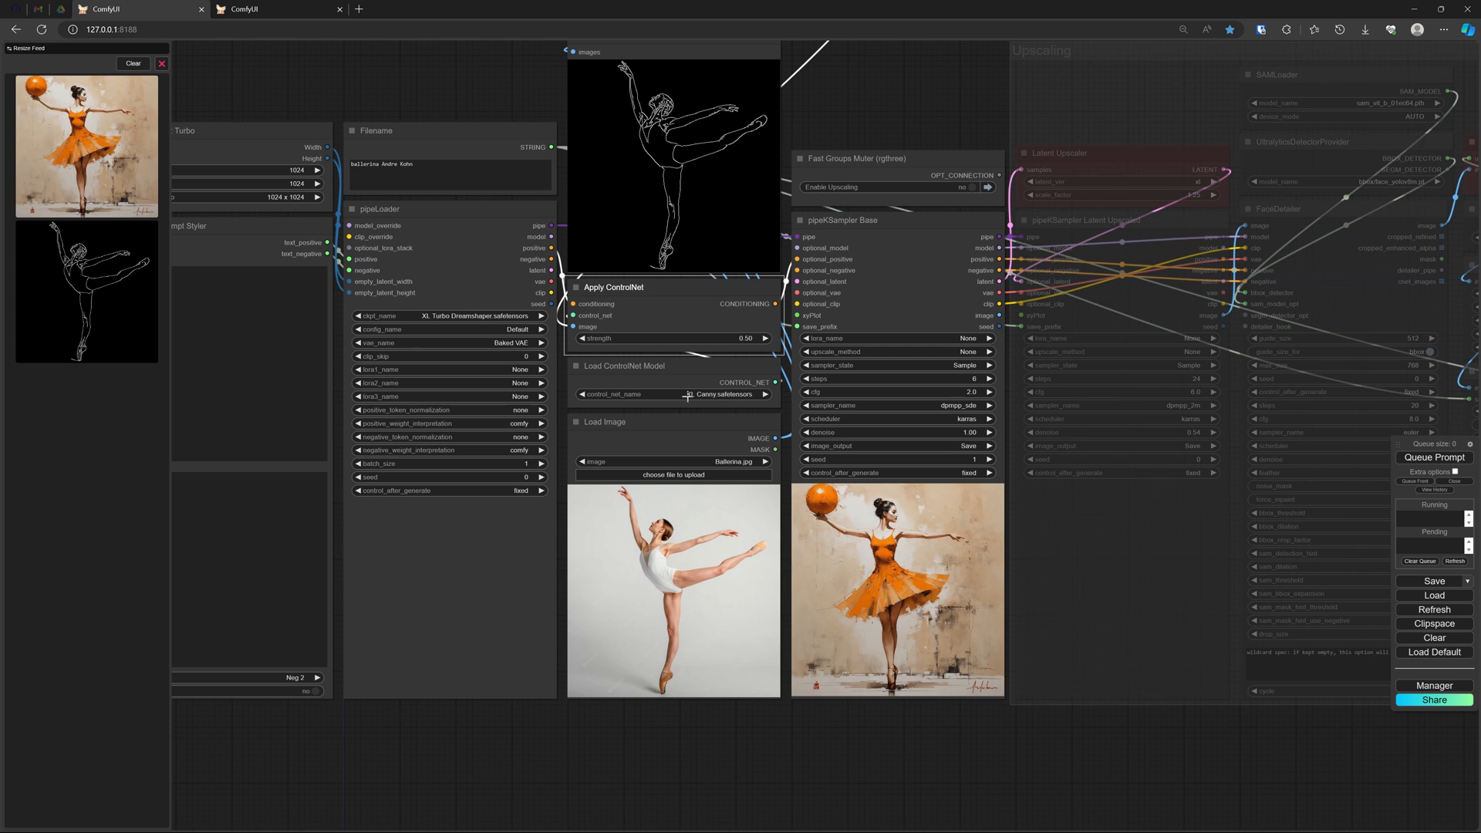
mouse_move(694, 394)
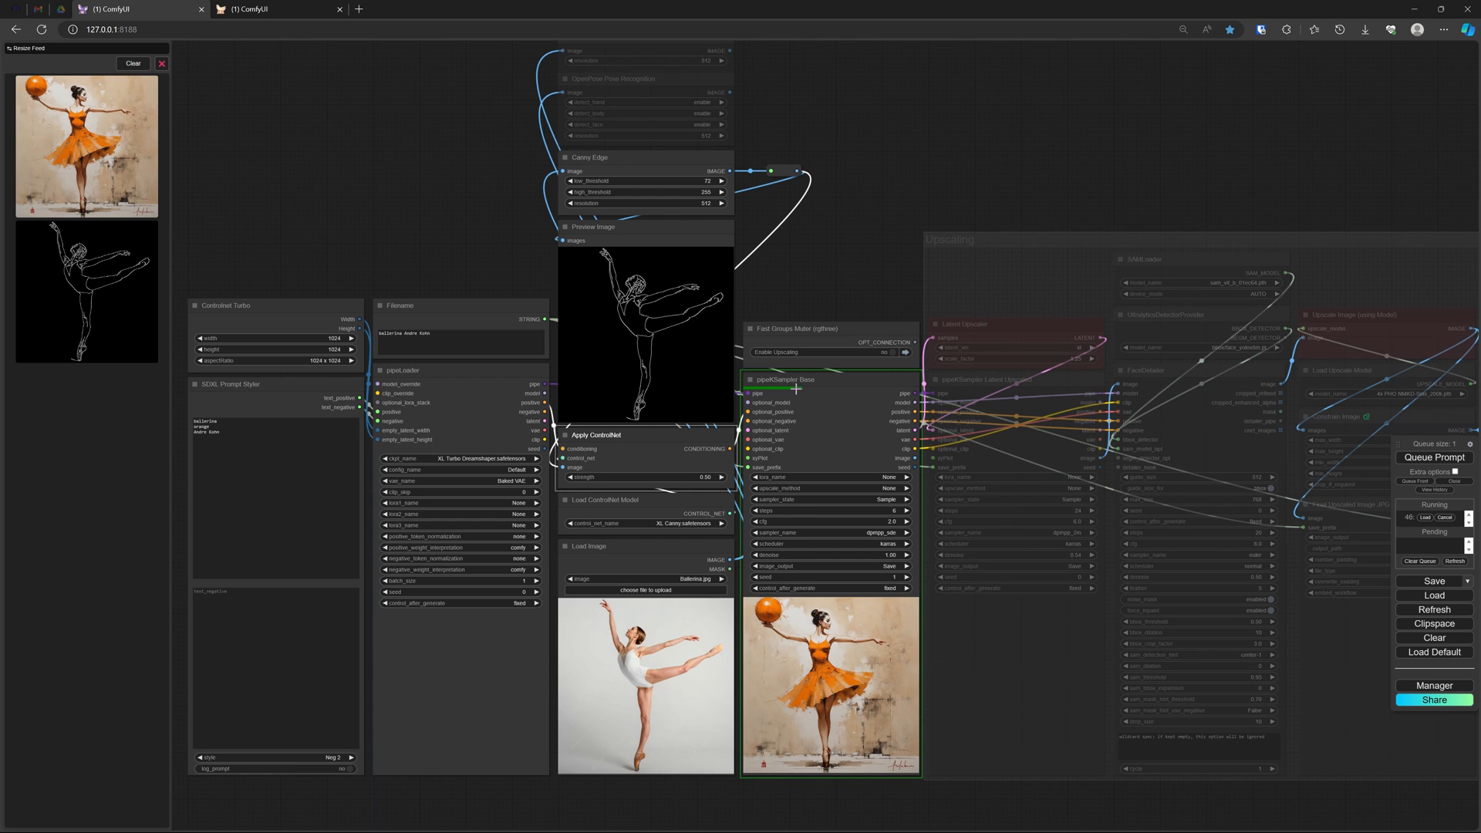
mouse_move(647, 478)
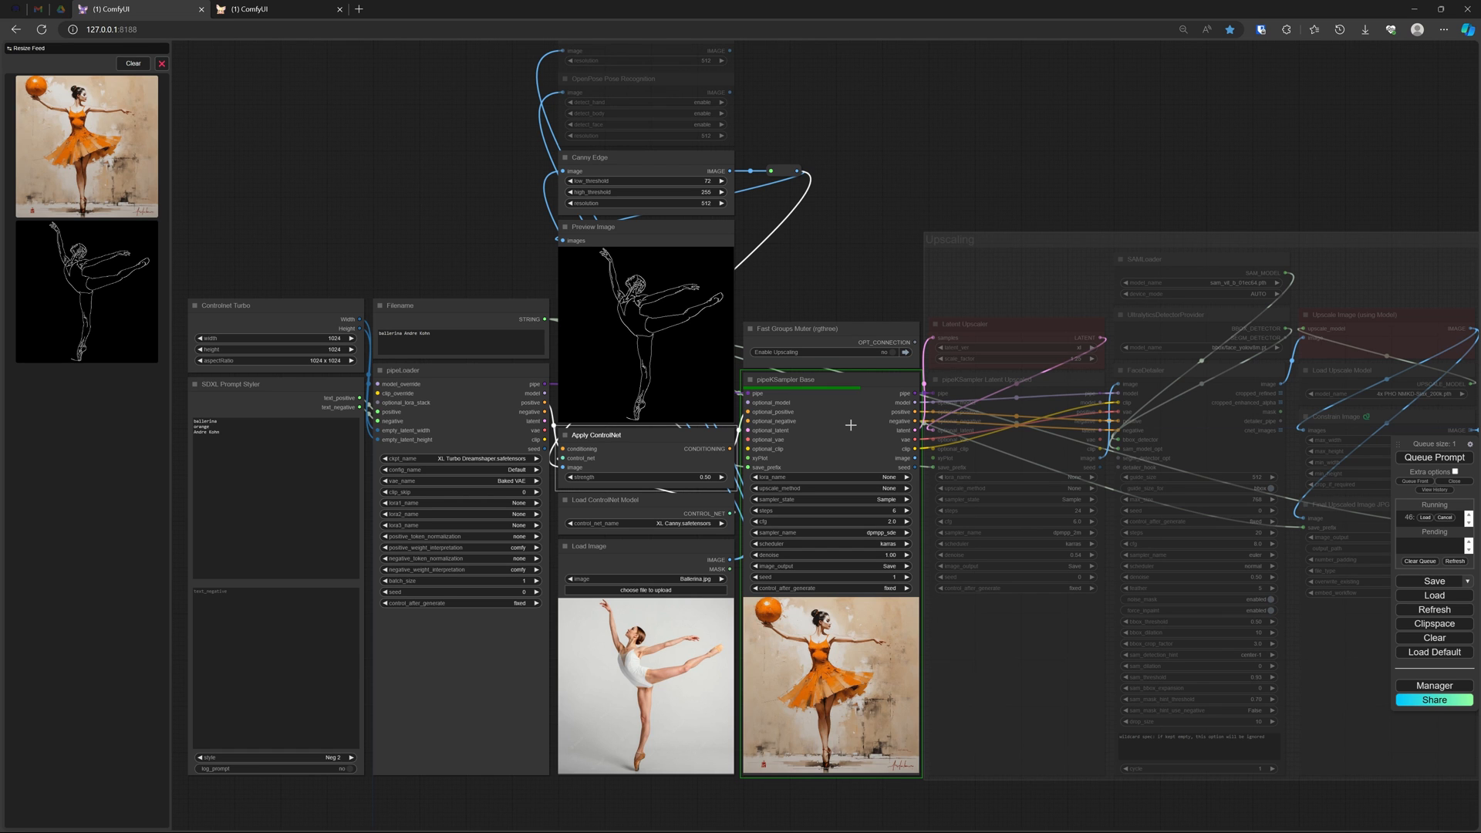
mouse_move(855, 798)
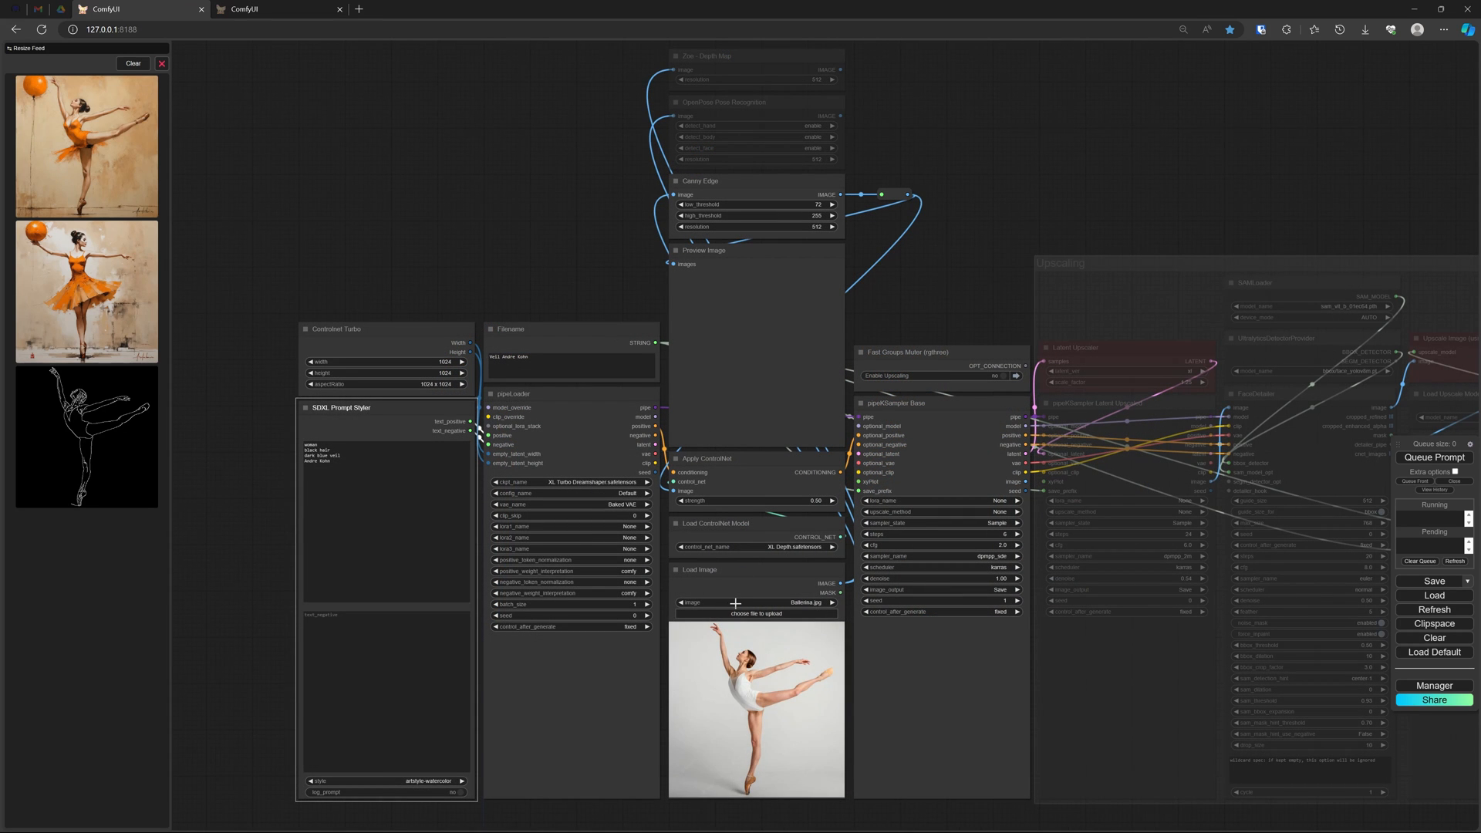
Step: Load Woman with Veil.jpg in the Load Image node, replacing the ballerina
click(756, 603)
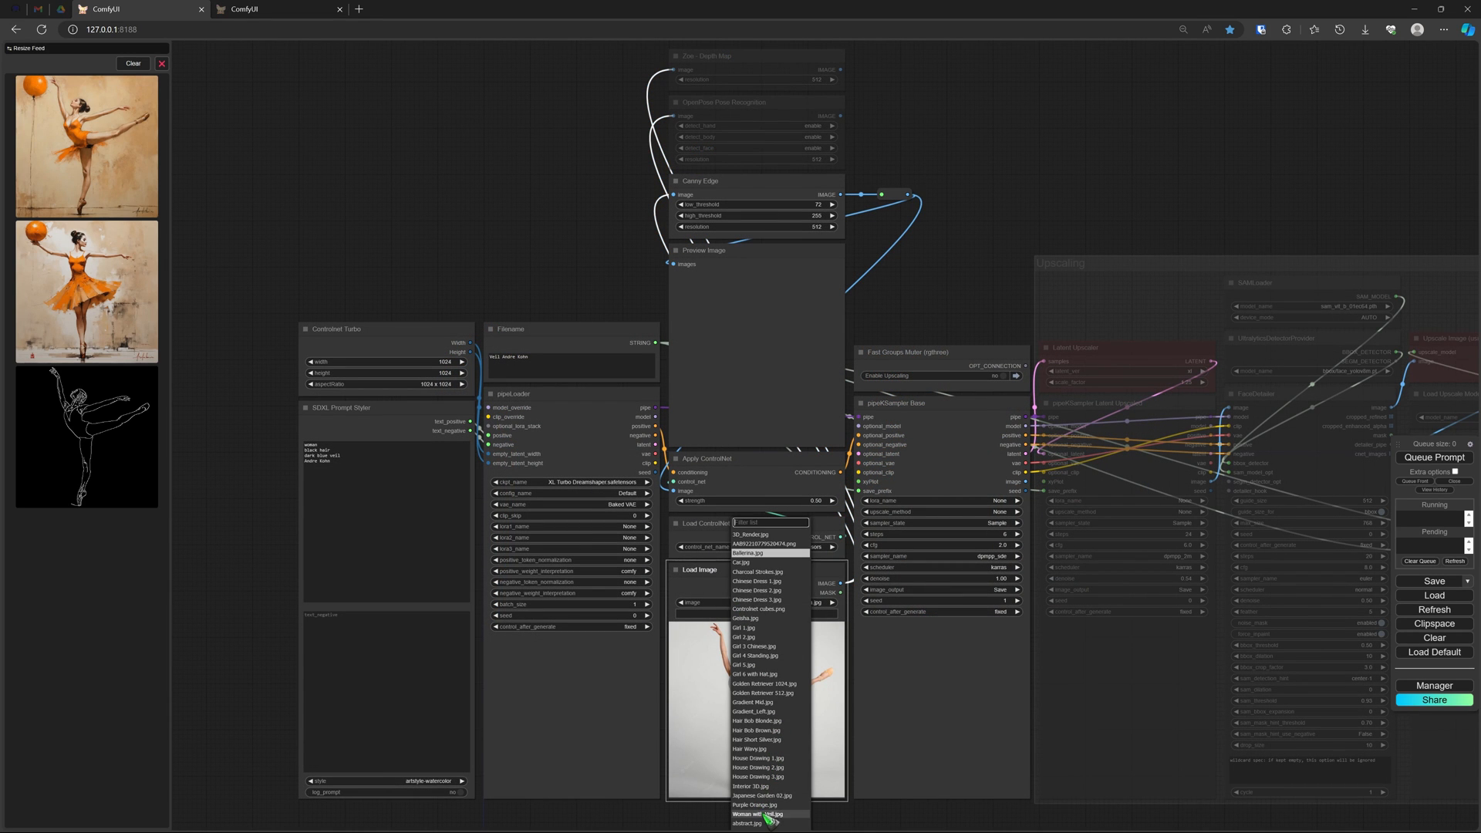
click(763, 813)
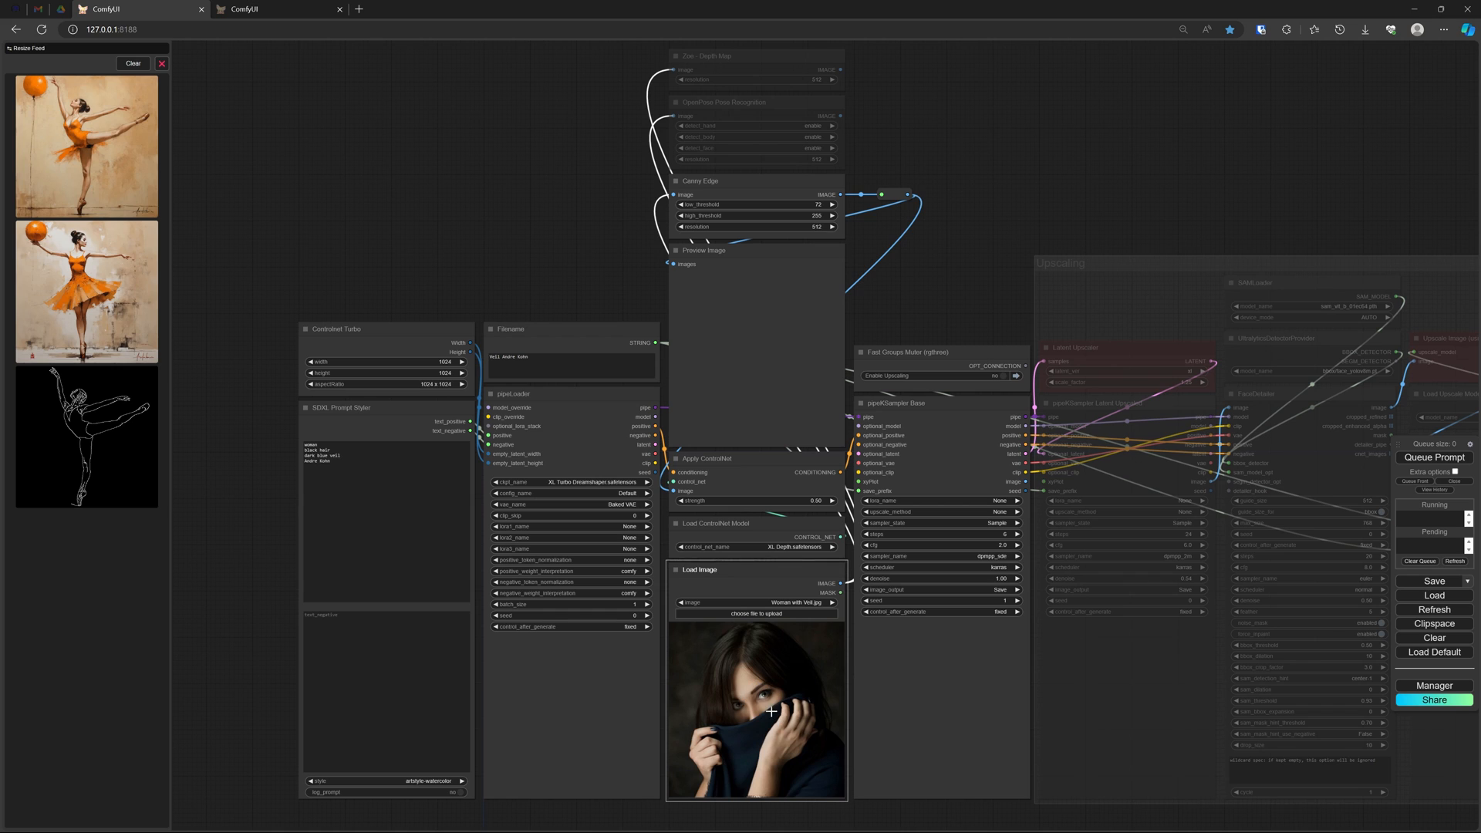
mouse_move(768, 403)
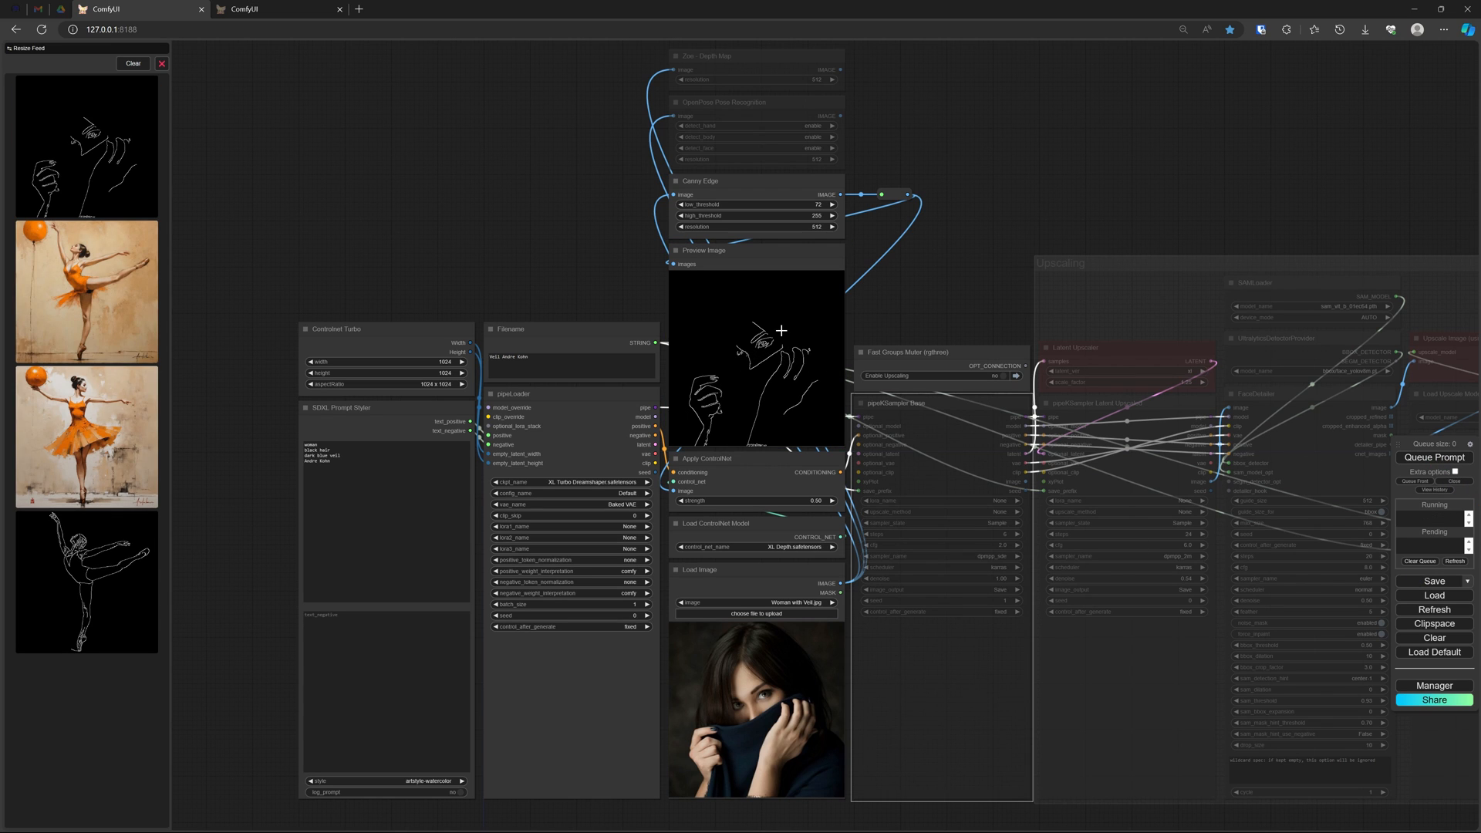
mouse_move(798, 205)
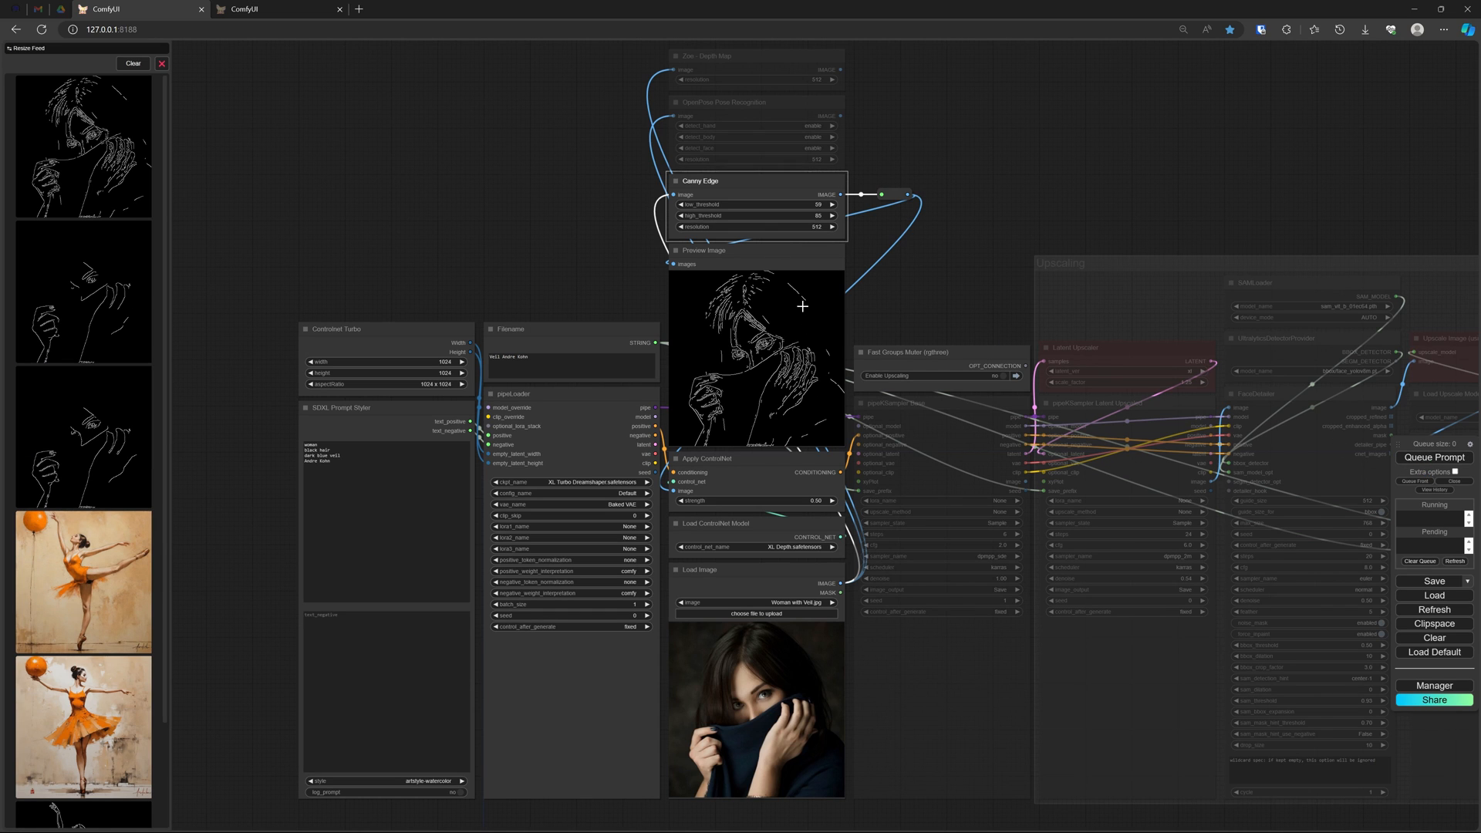
mouse_move(788, 276)
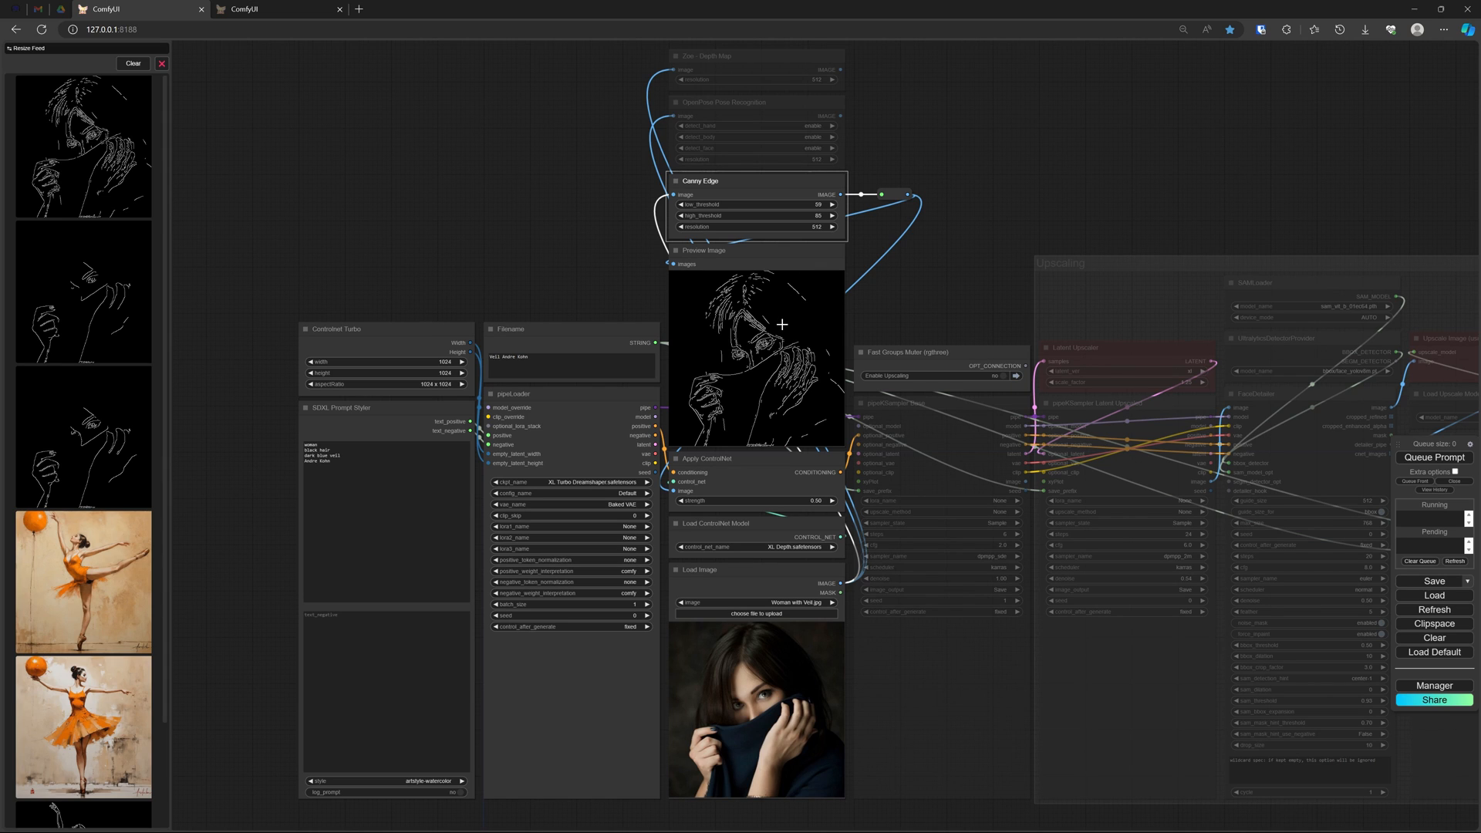
mouse_move(769, 316)
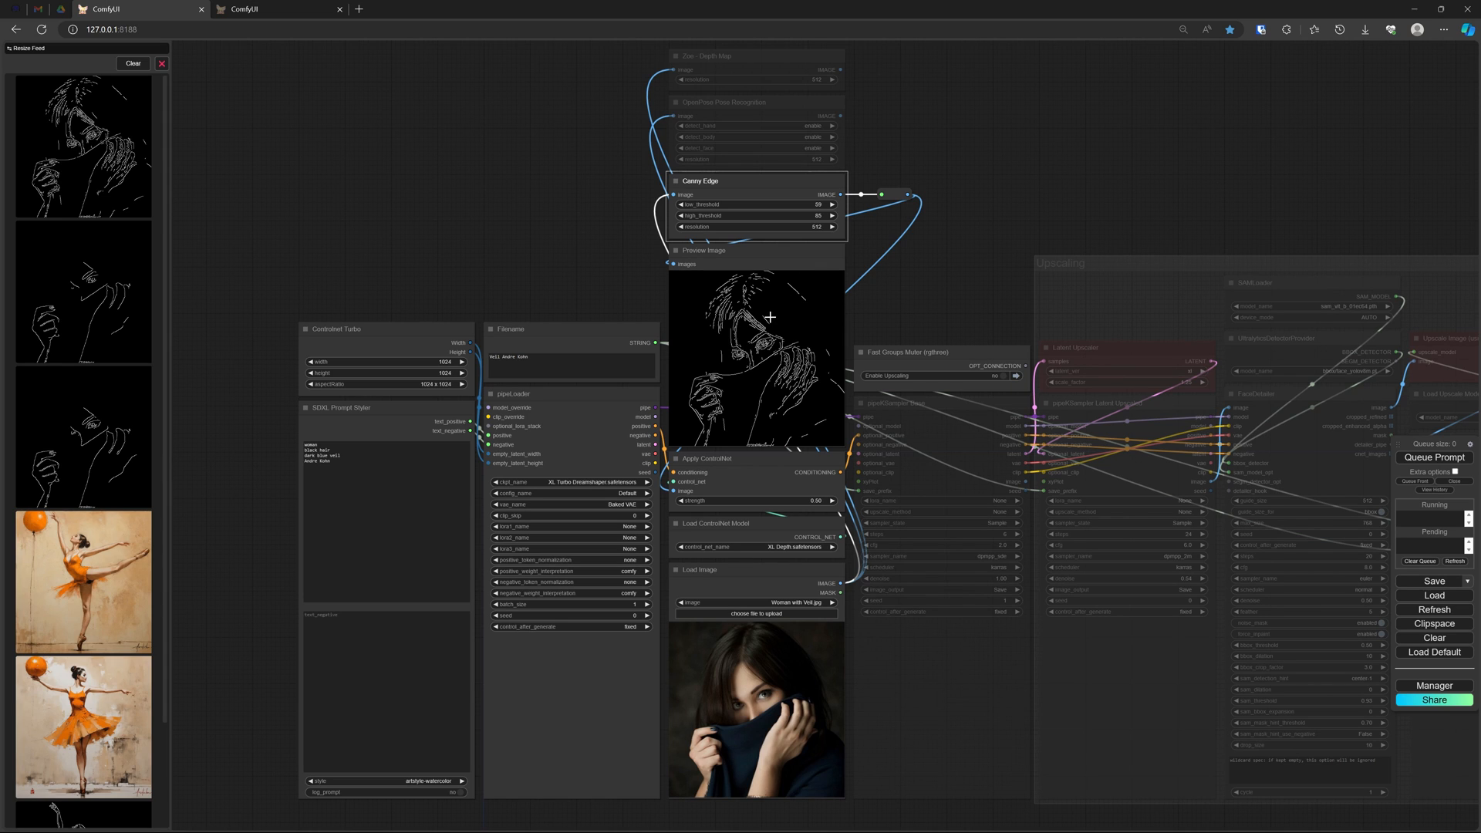
mouse_move(791, 64)
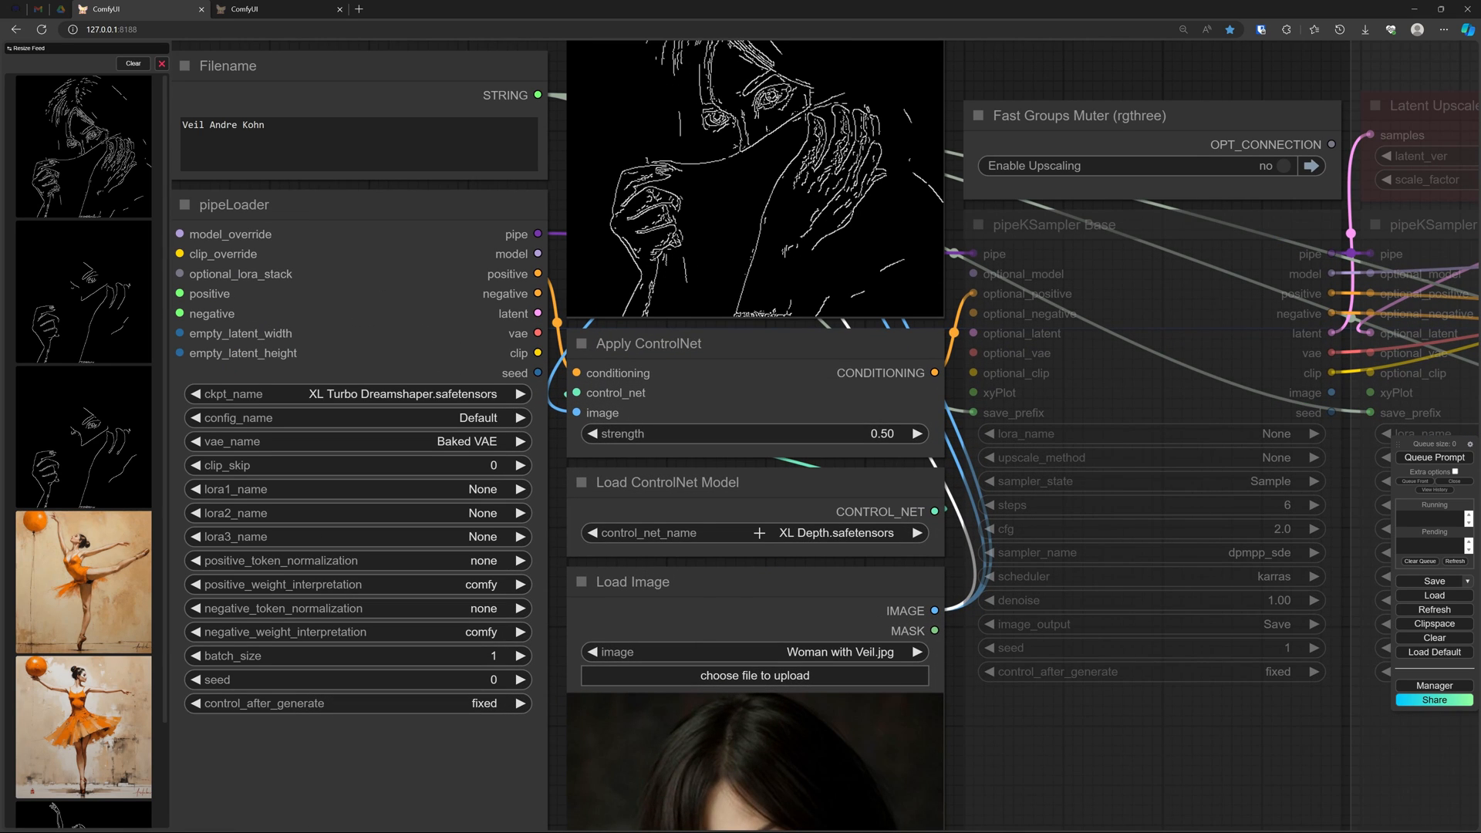
Step: Select XL Depth.safetensors as the ControlNet model and queue the veiled woman generation
click(836, 533)
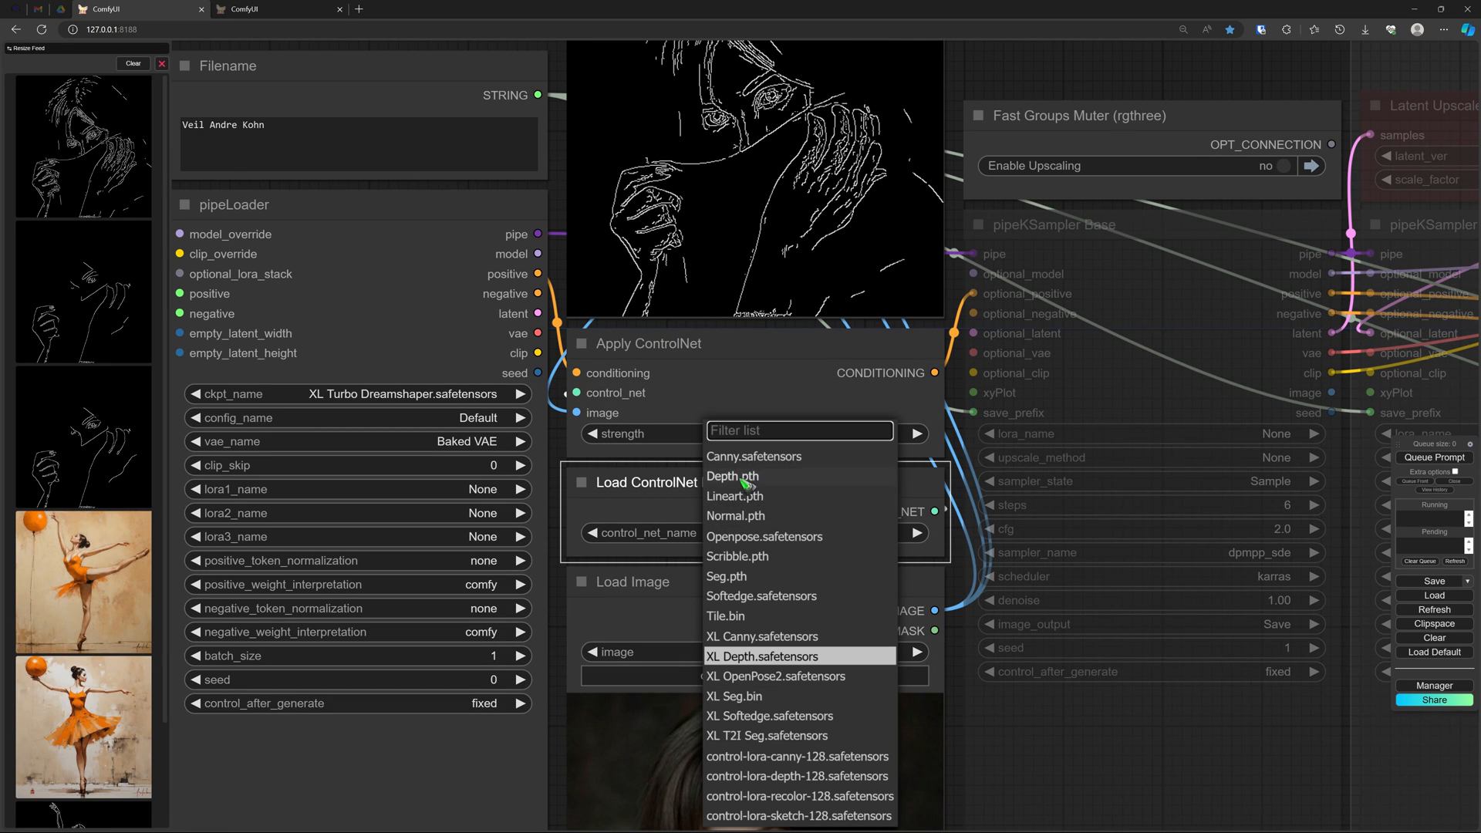
mouse_move(775, 677)
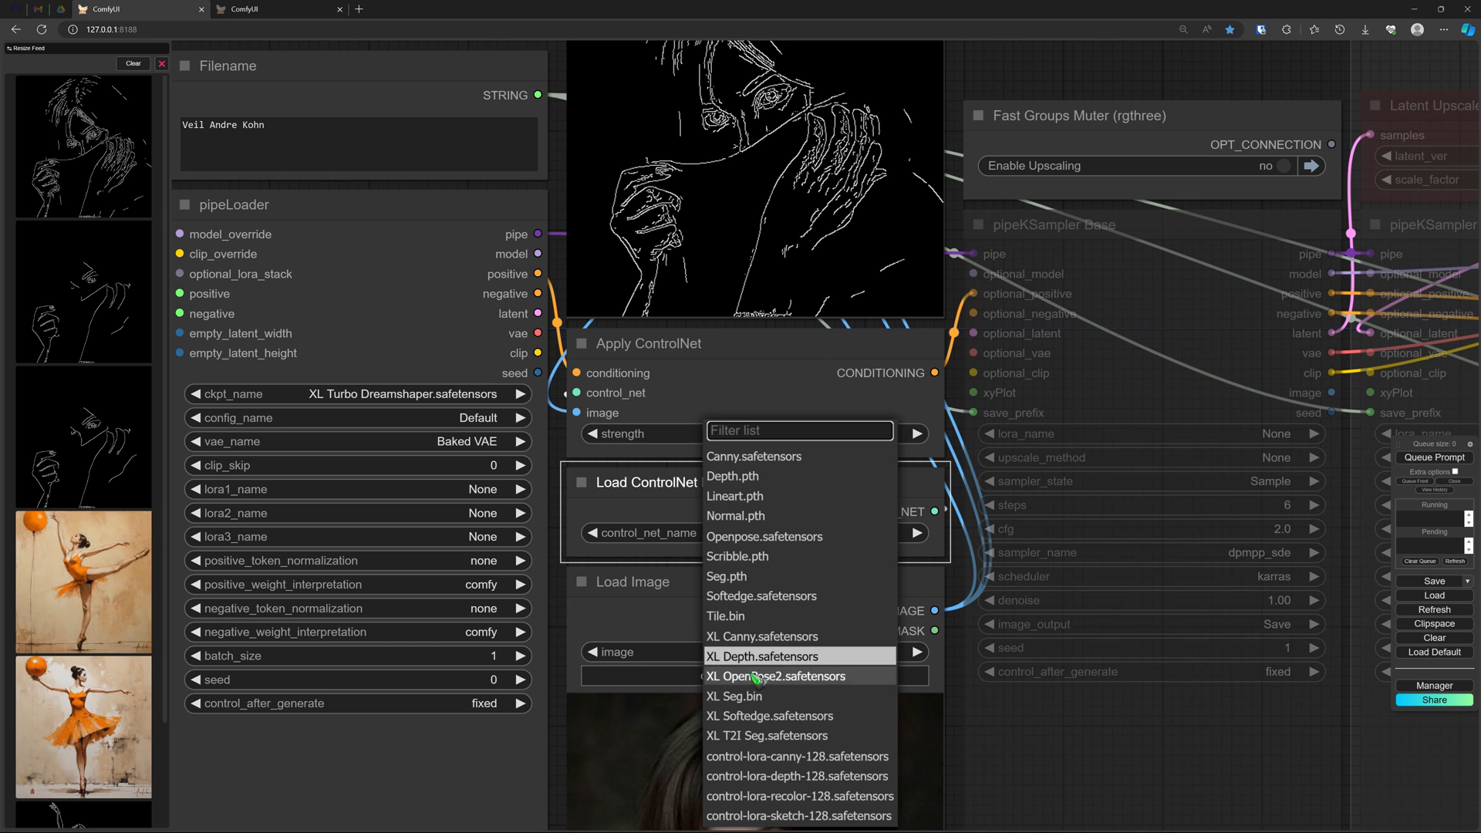
click(762, 656)
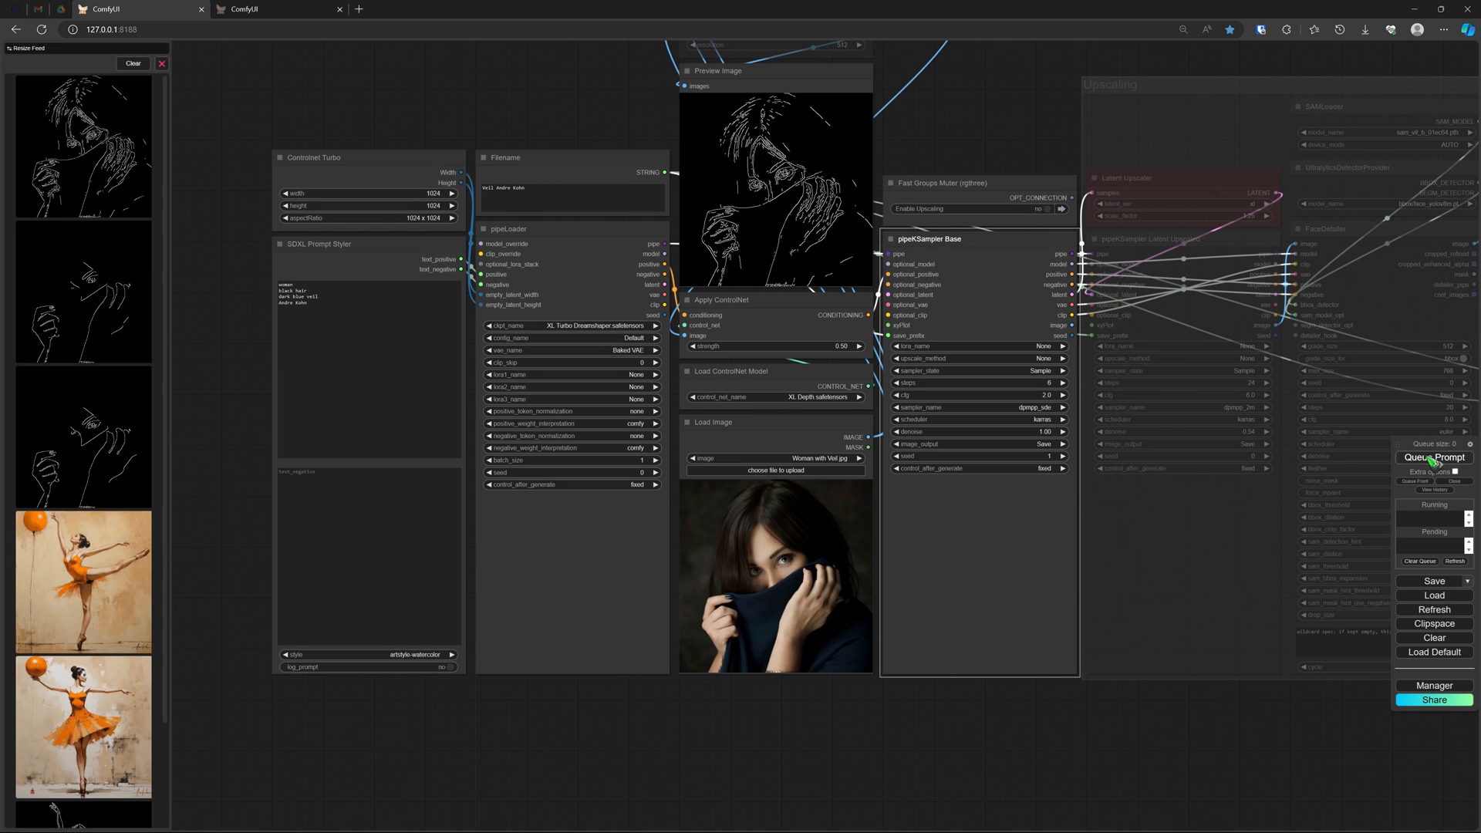
click(1433, 458)
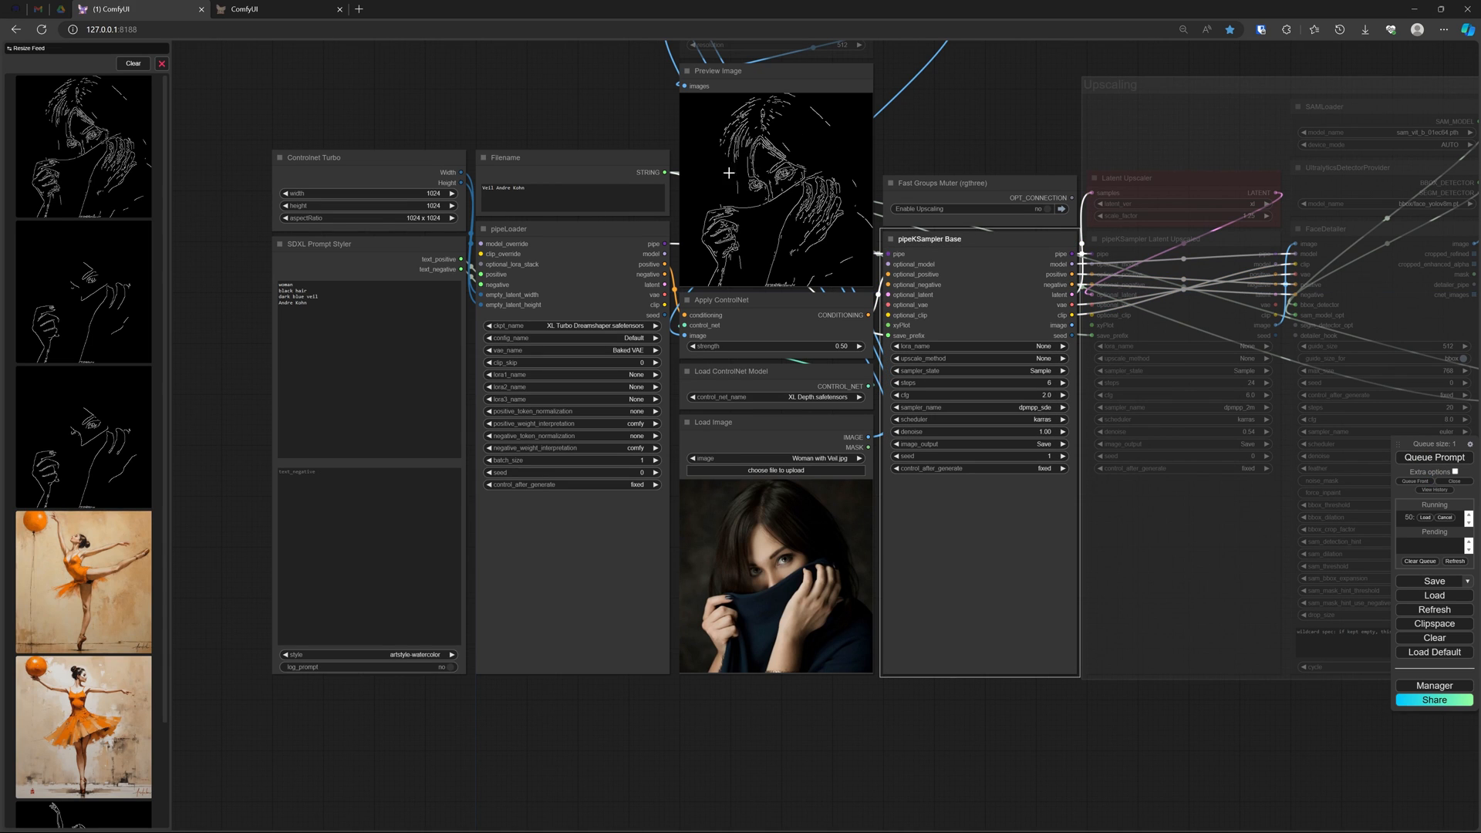
mouse_move(904, 173)
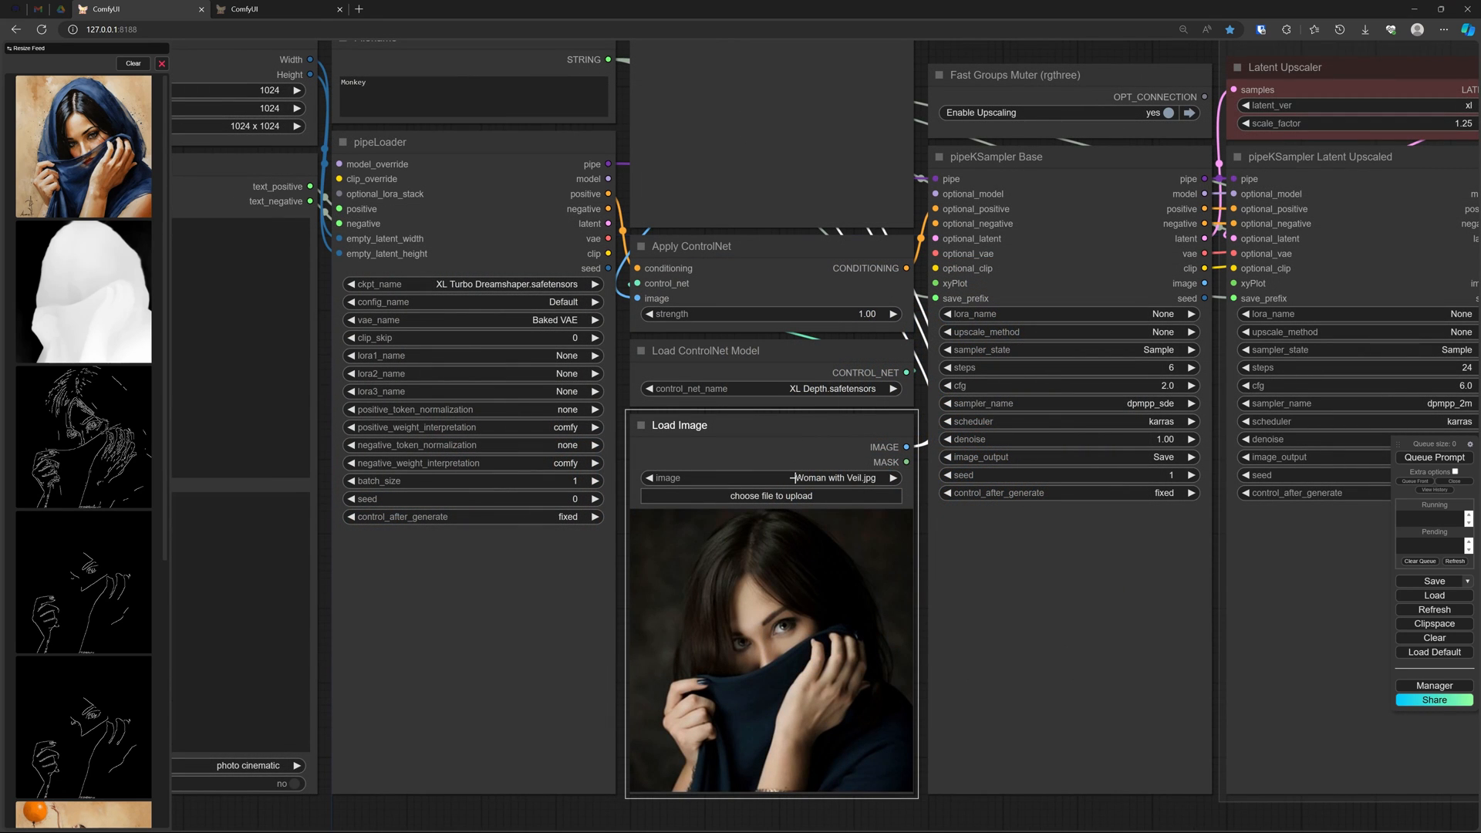
Step: Load Ballerina.jpg and switch the ControlNet model to XL OpenPose2.safetensors
click(770, 476)
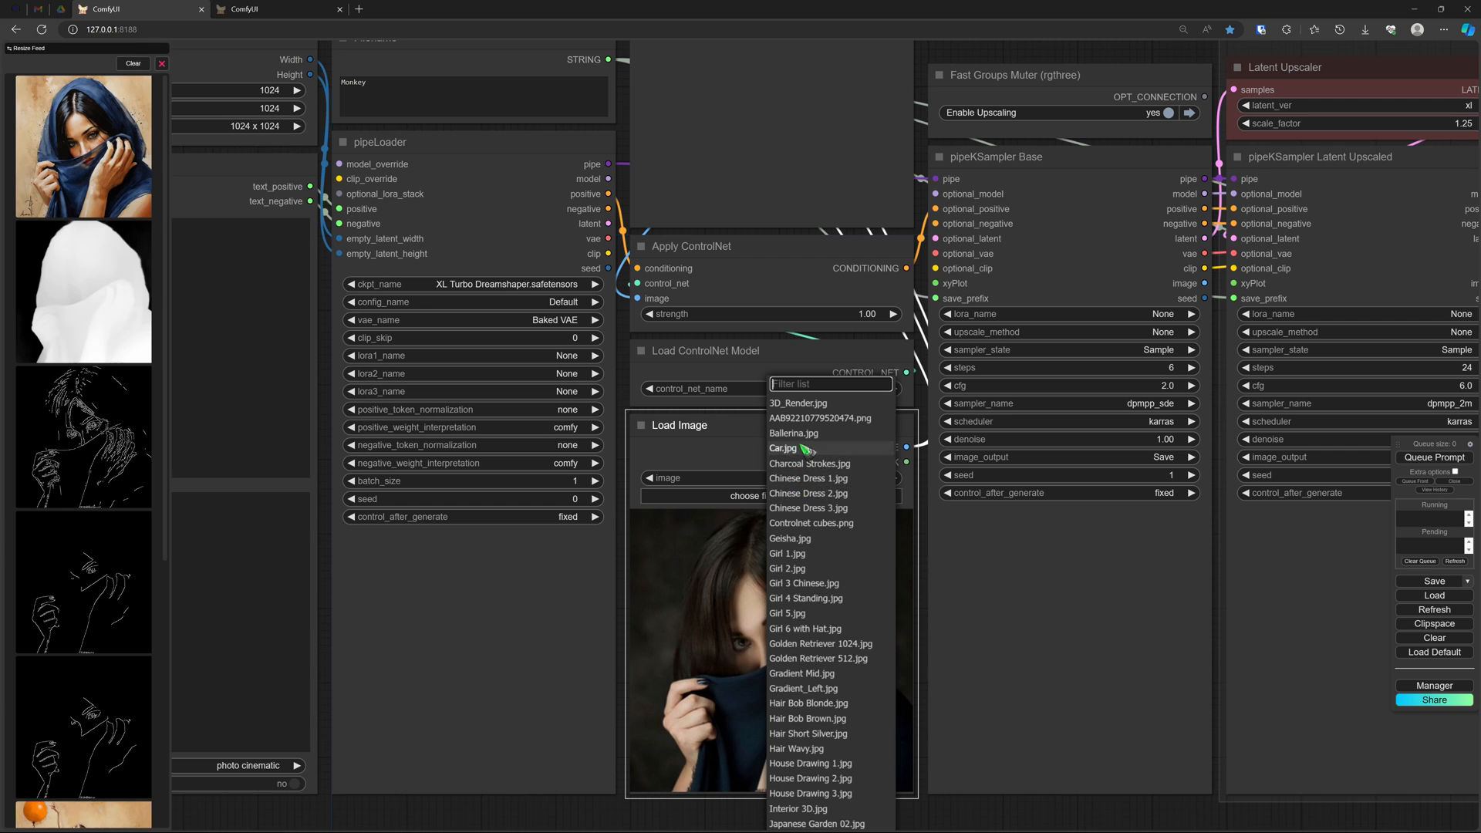
click(794, 434)
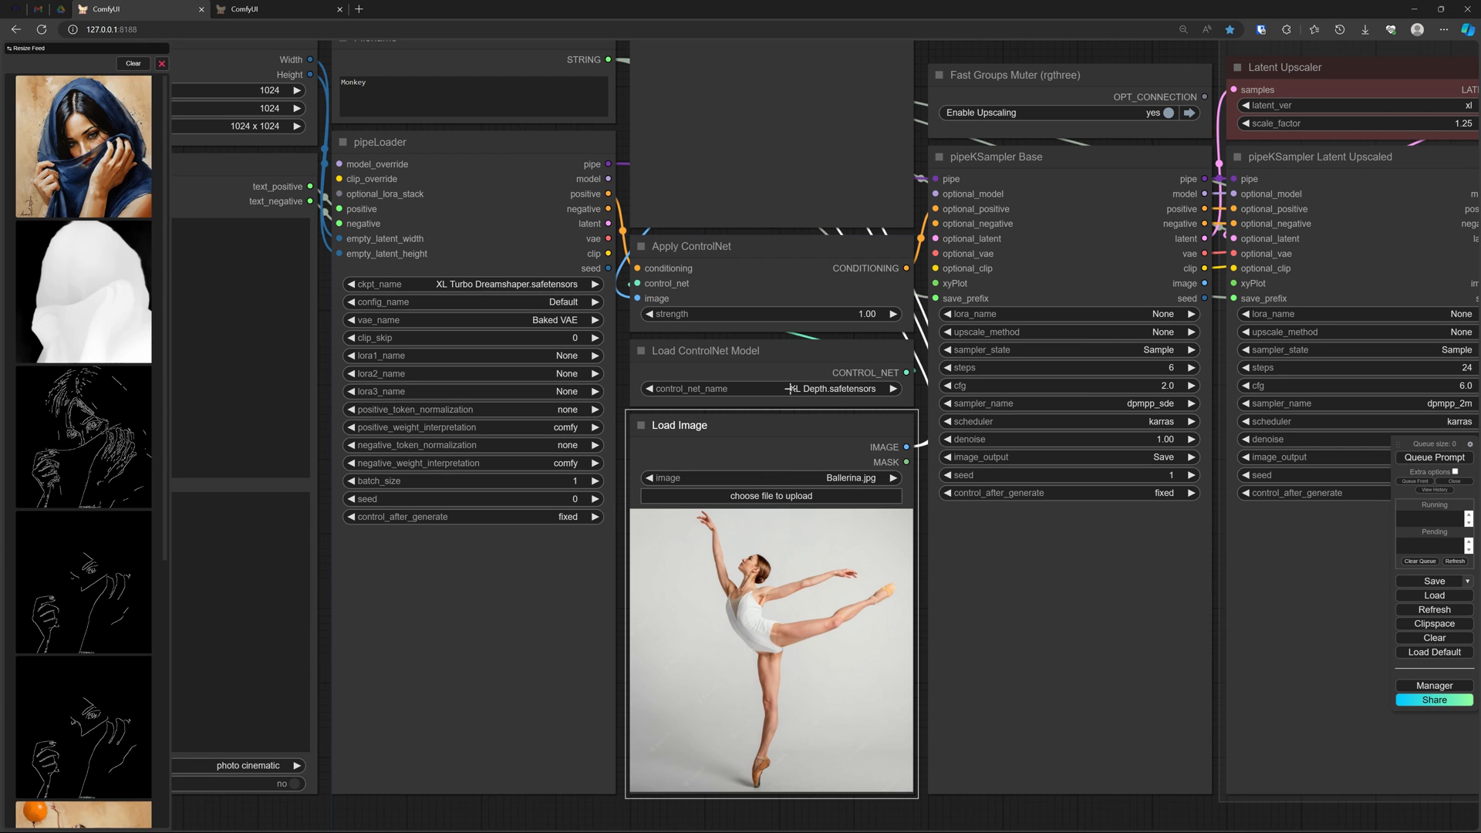
click(770, 388)
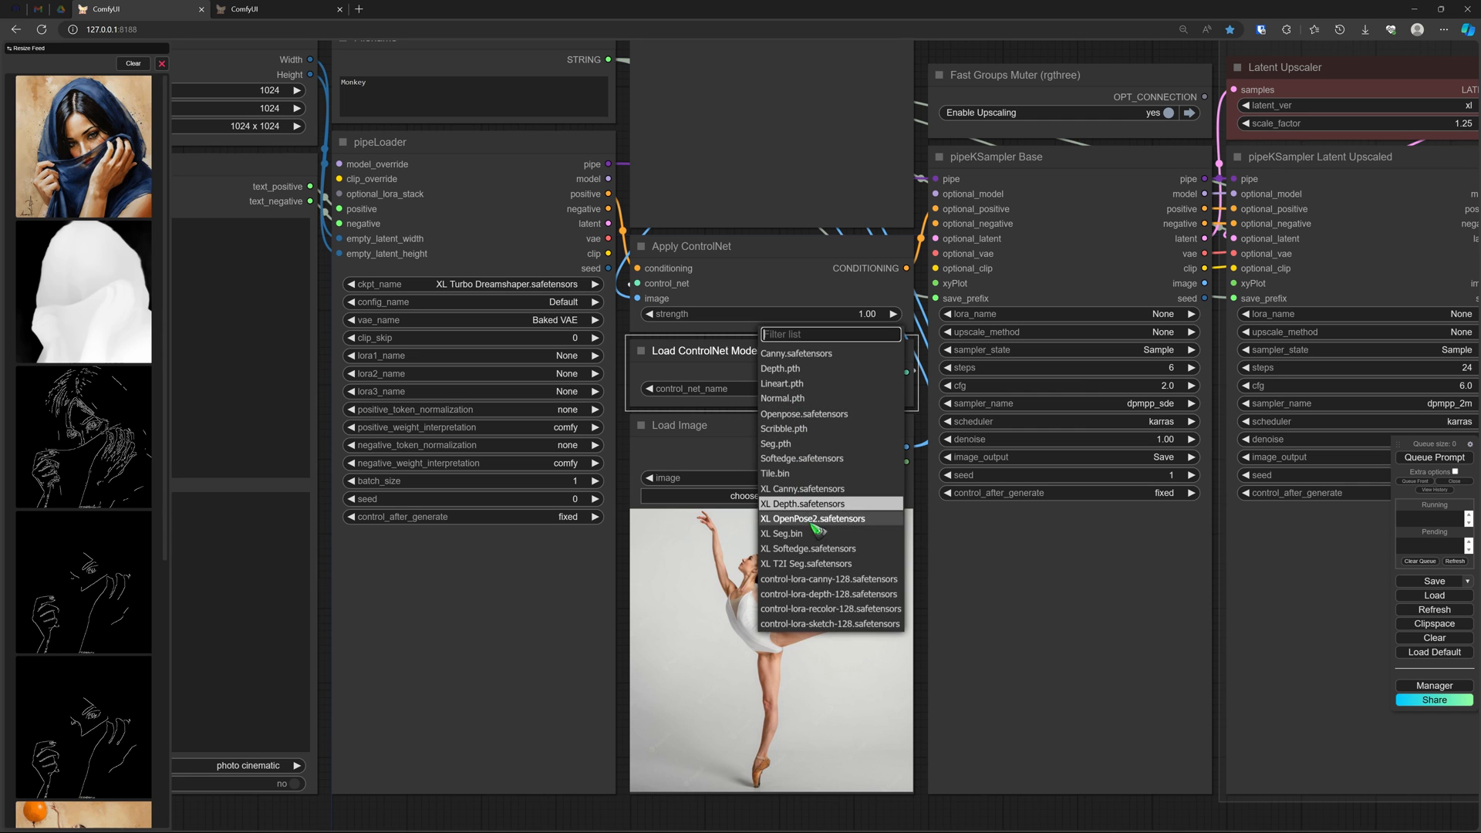
click(811, 518)
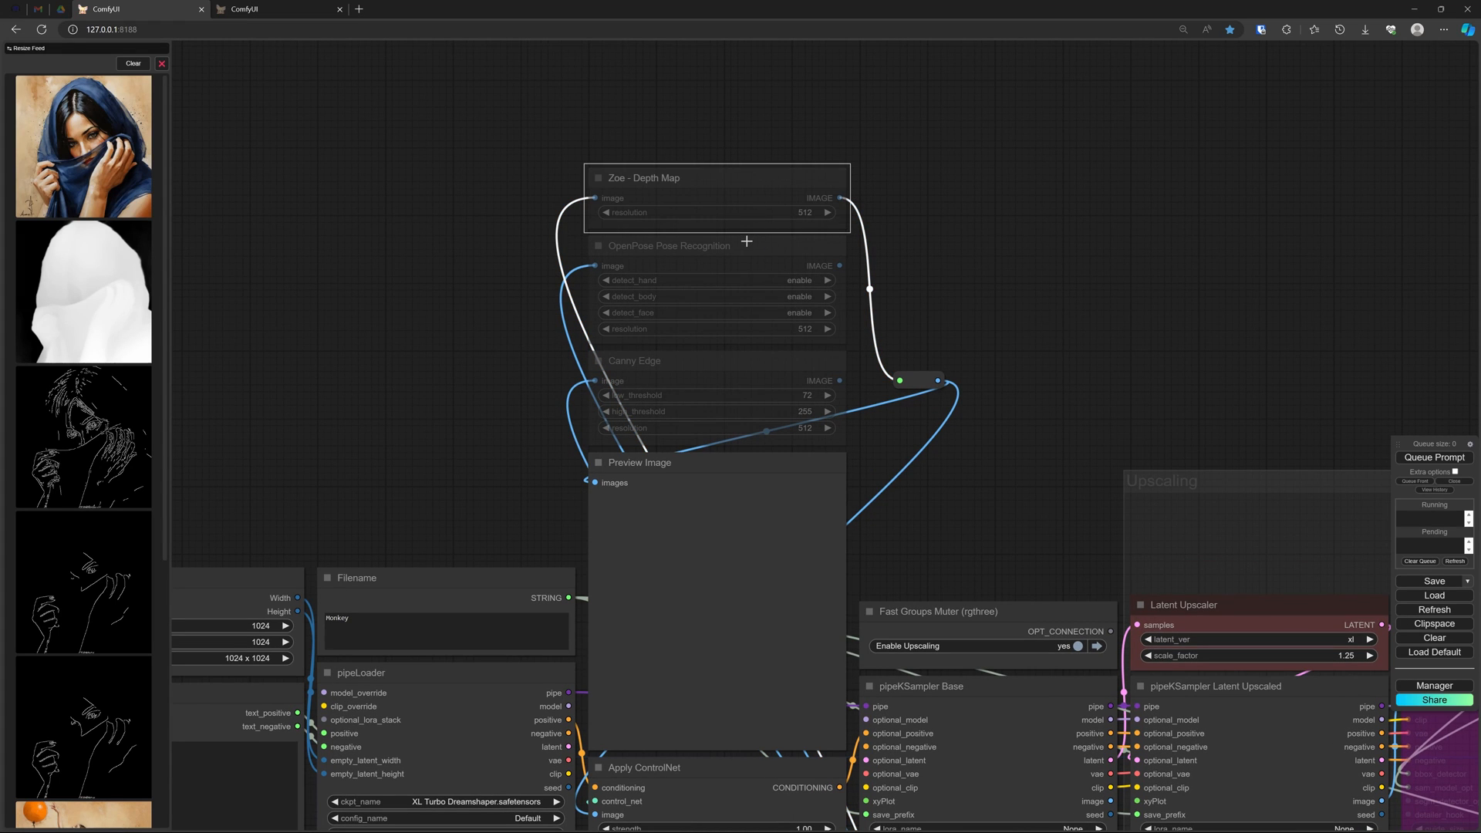
Step: Bypass Zoe Depth Map, enable OpenPose Pose Recognition and queue the chimpanzee in photo cinematic style
click(670, 246)
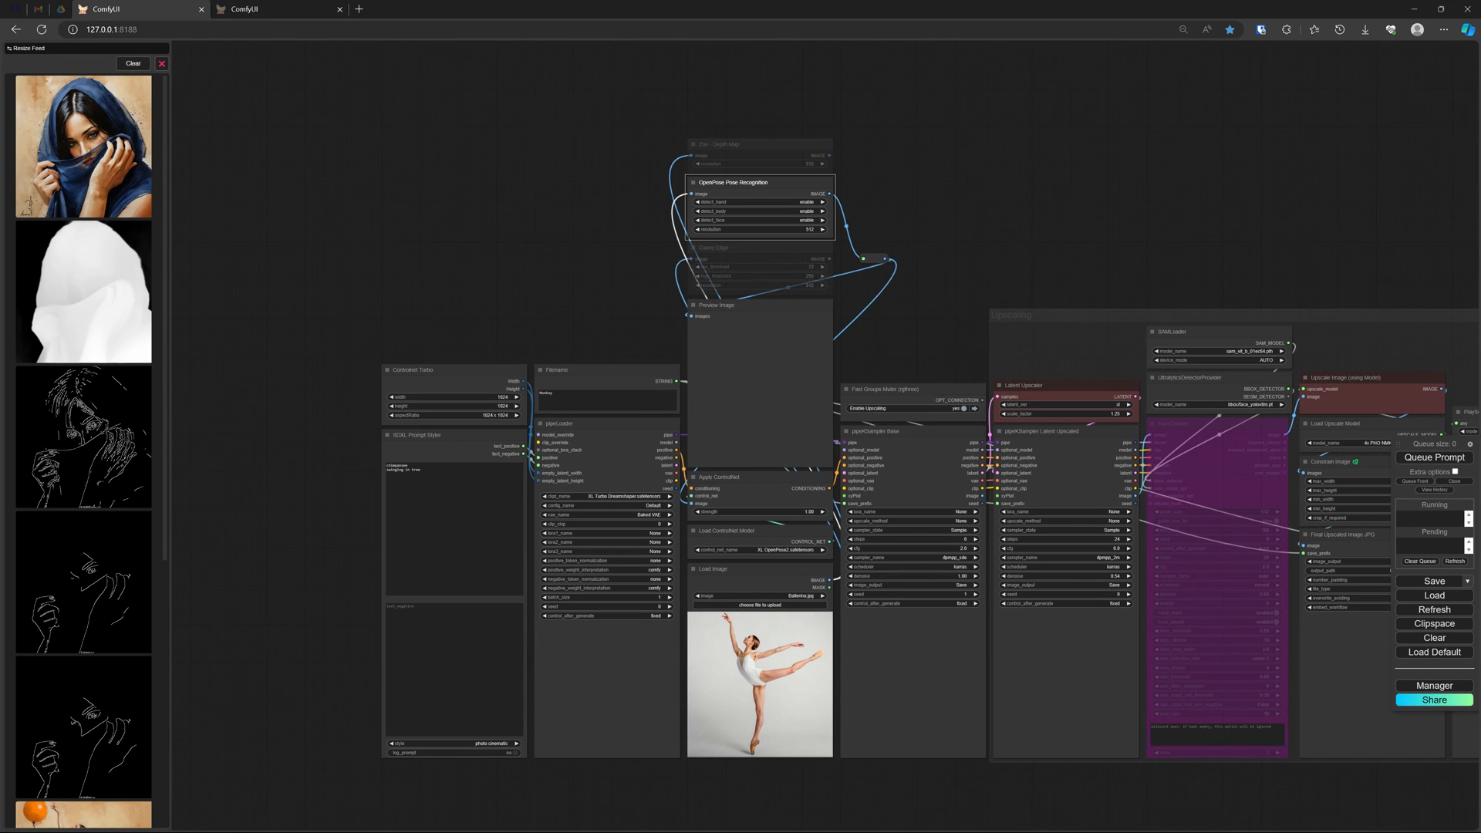
click(1434, 457)
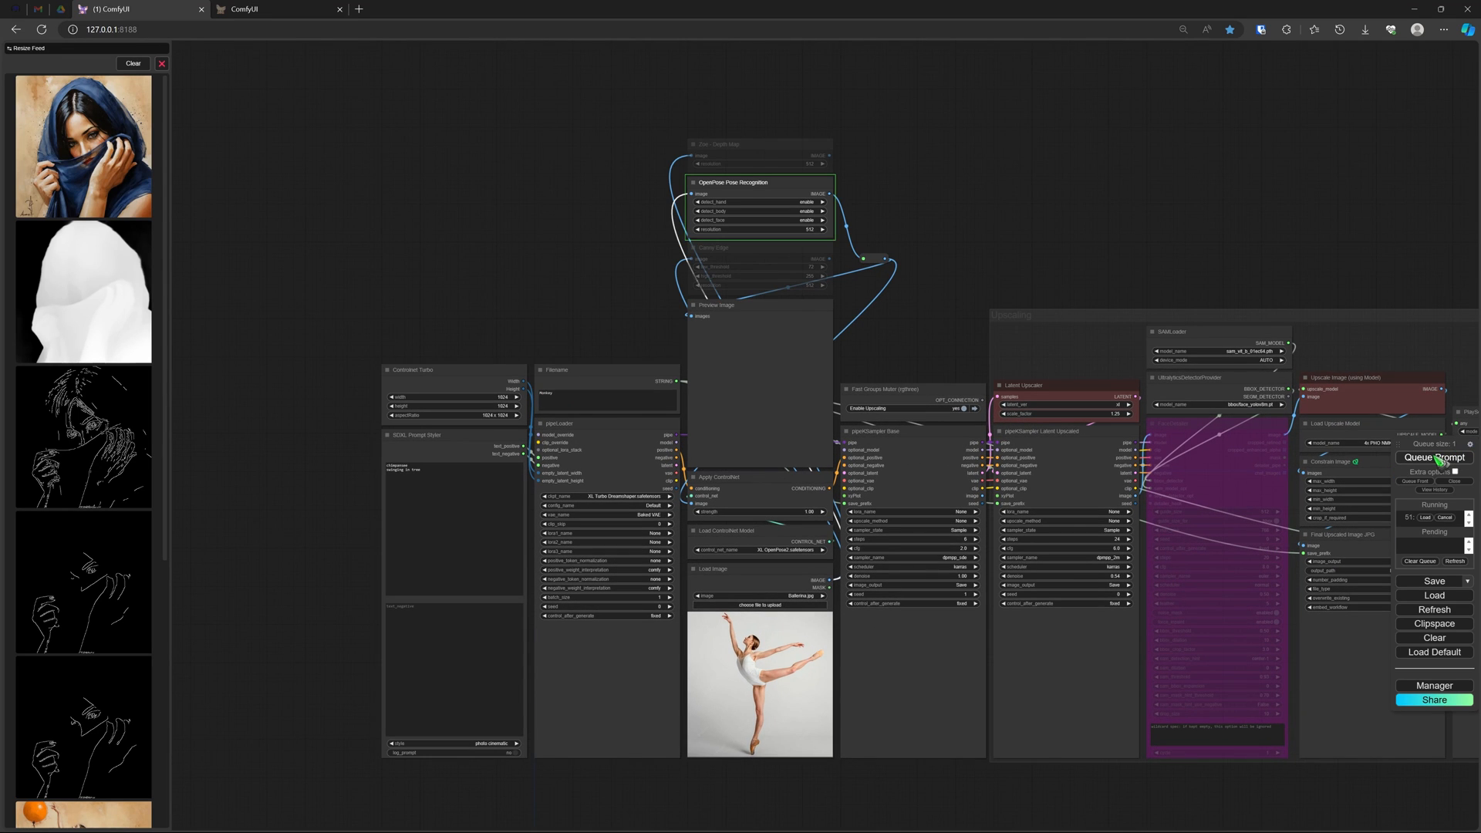
click(1432, 458)
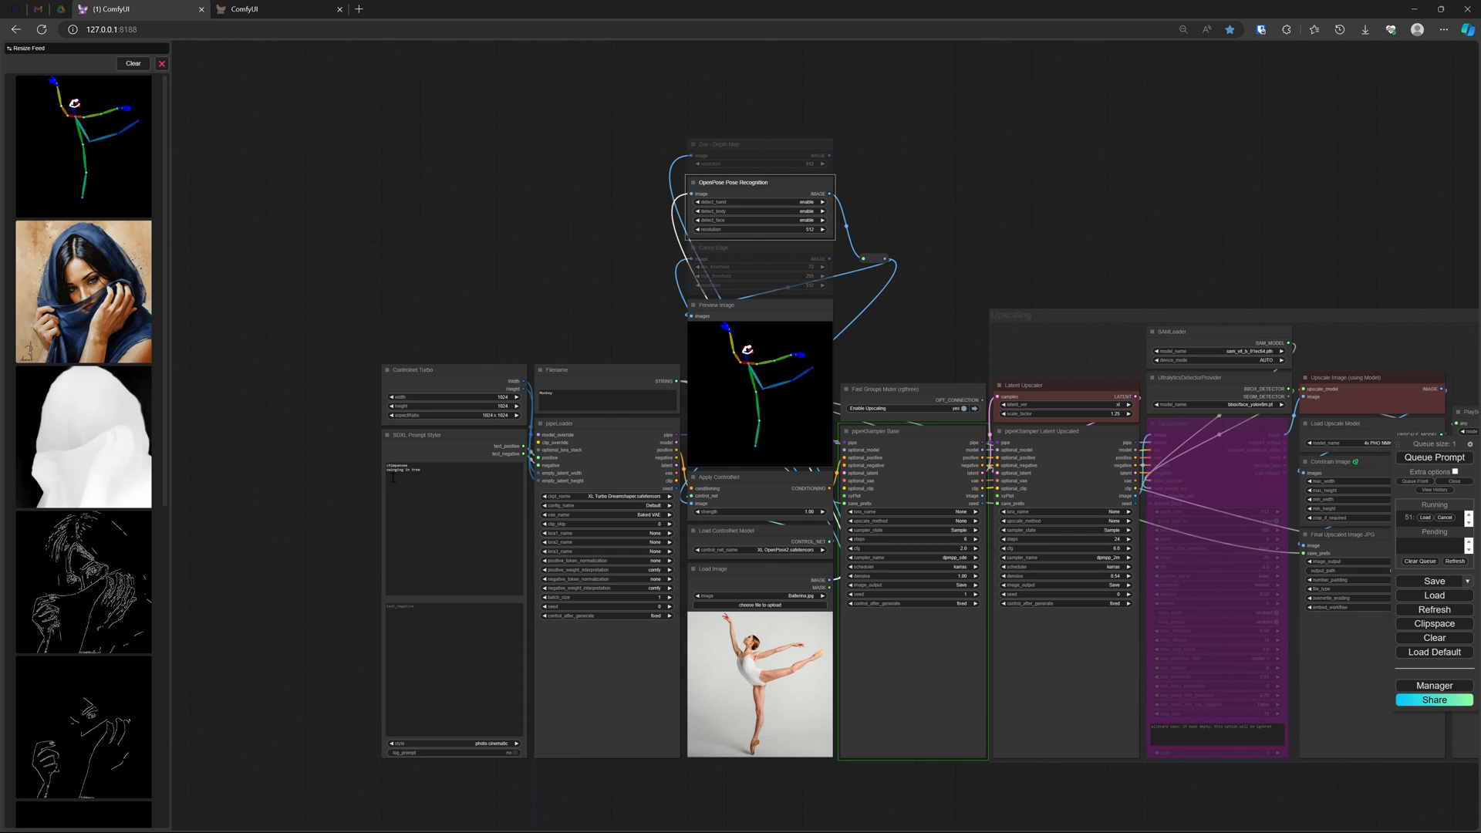
mouse_move(921, 337)
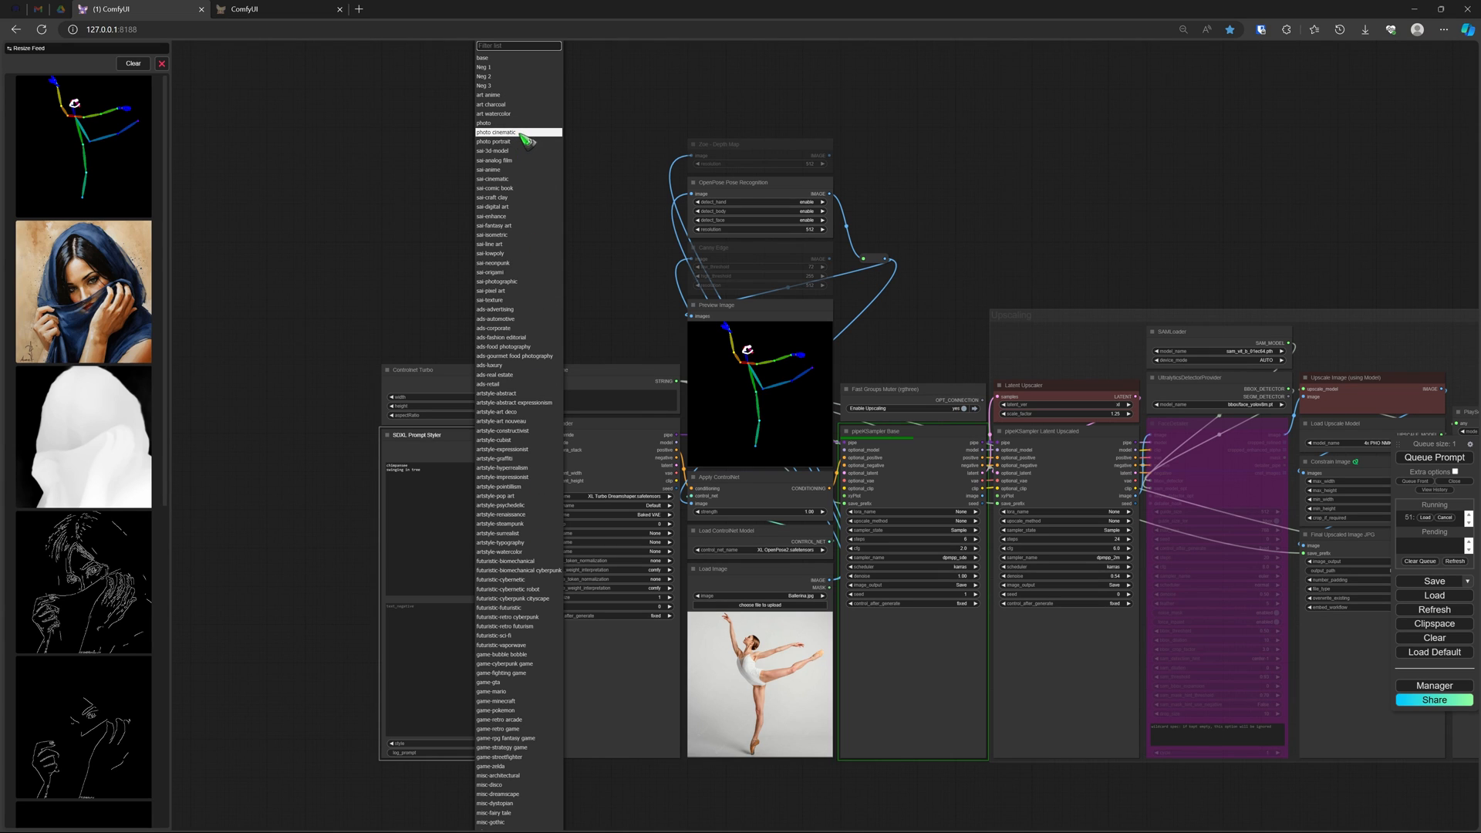
click(517, 131)
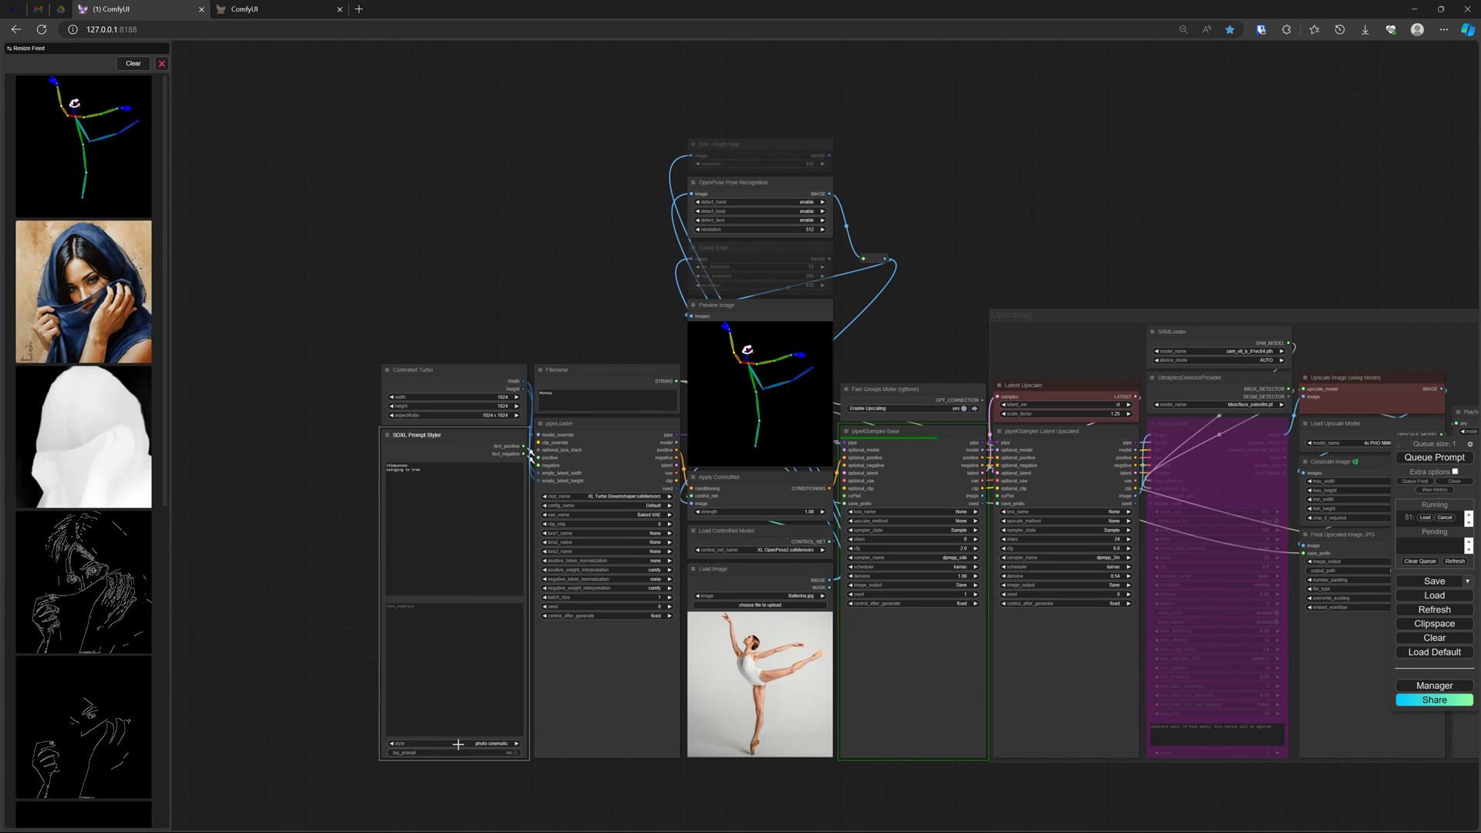